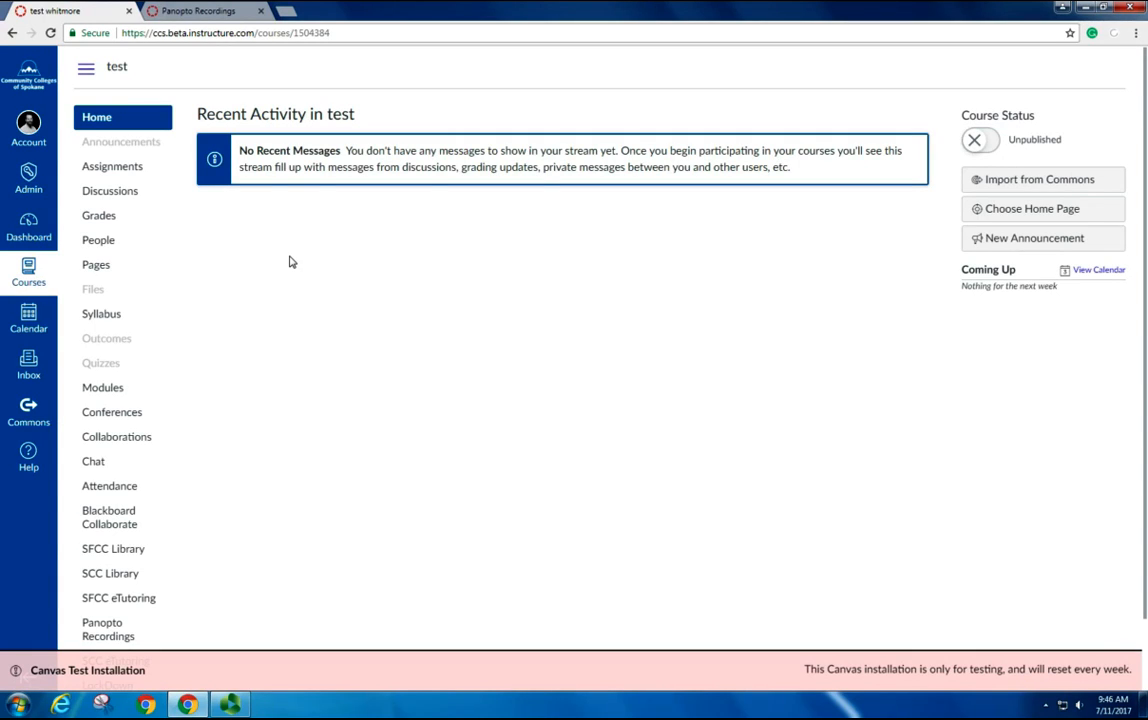
mouse_move(284, 272)
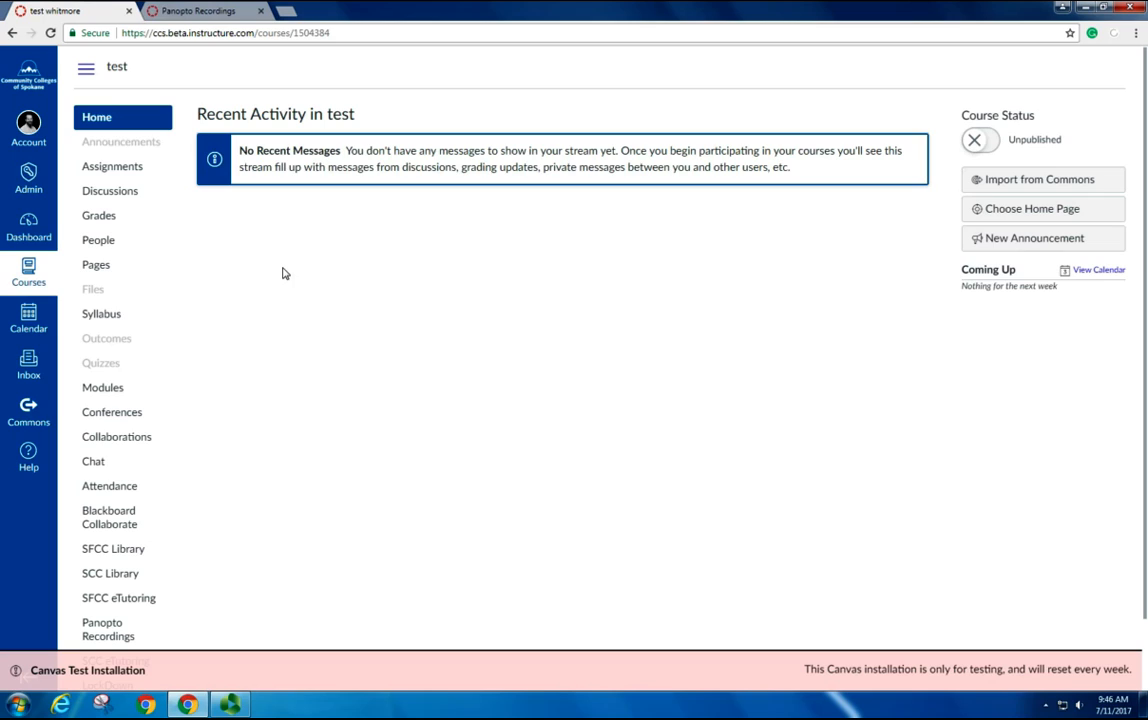
mouse_move(280, 288)
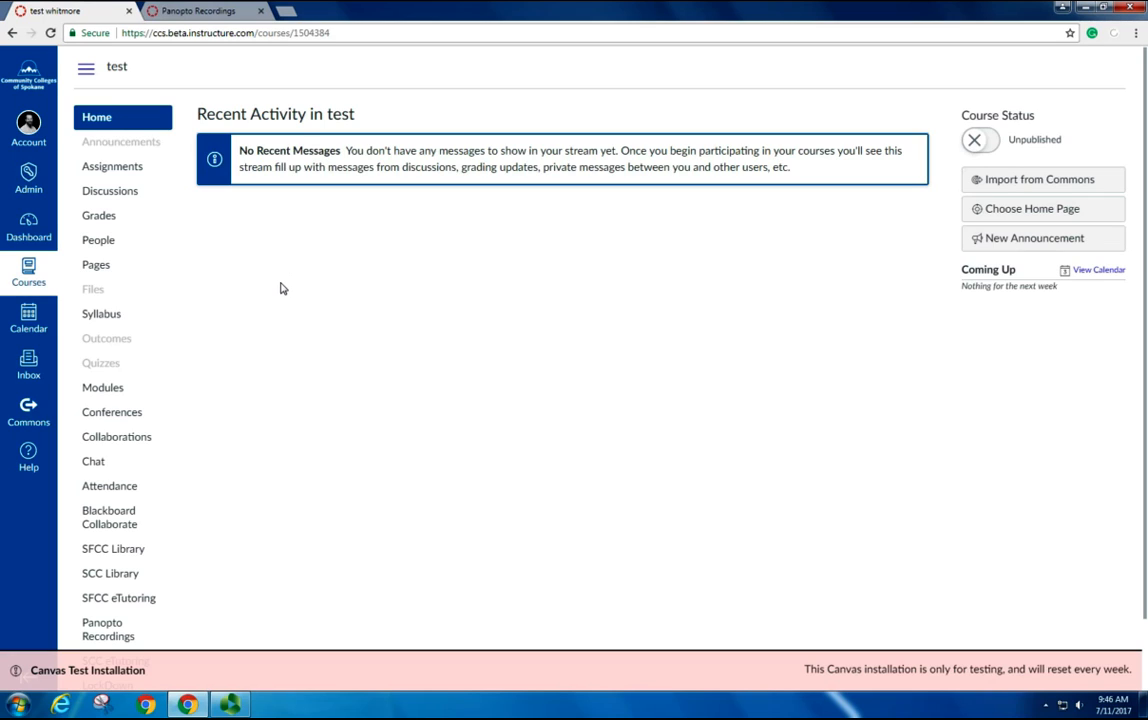
mouse_move(308, 316)
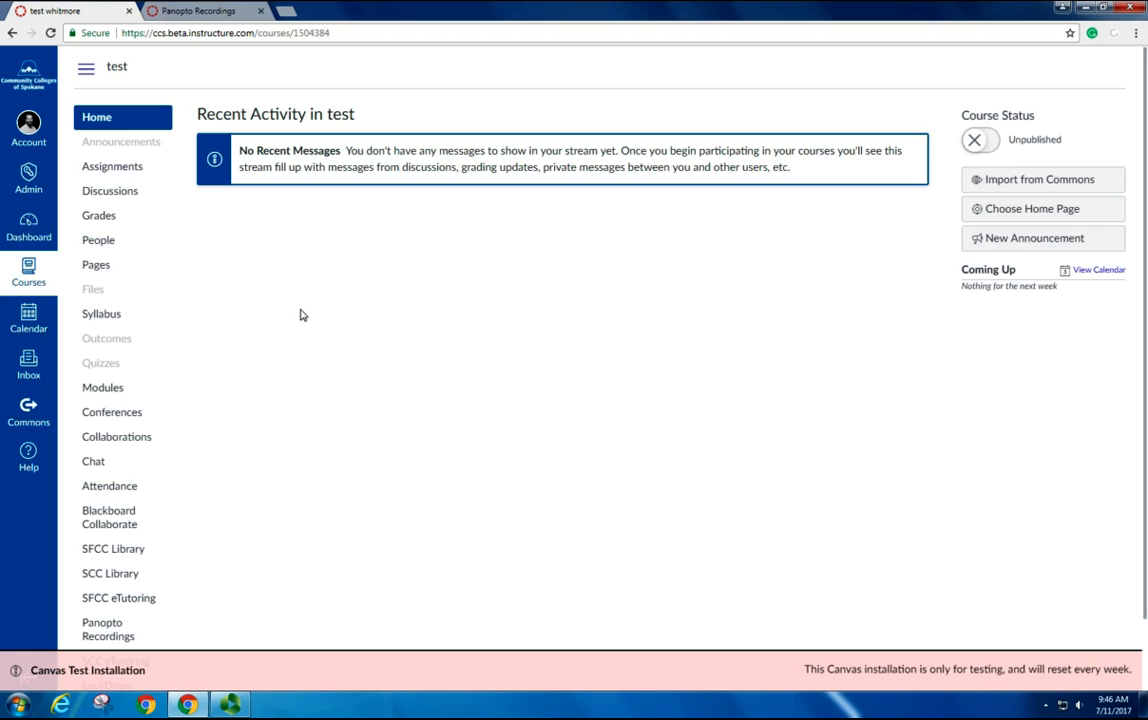
mouse_move(108, 388)
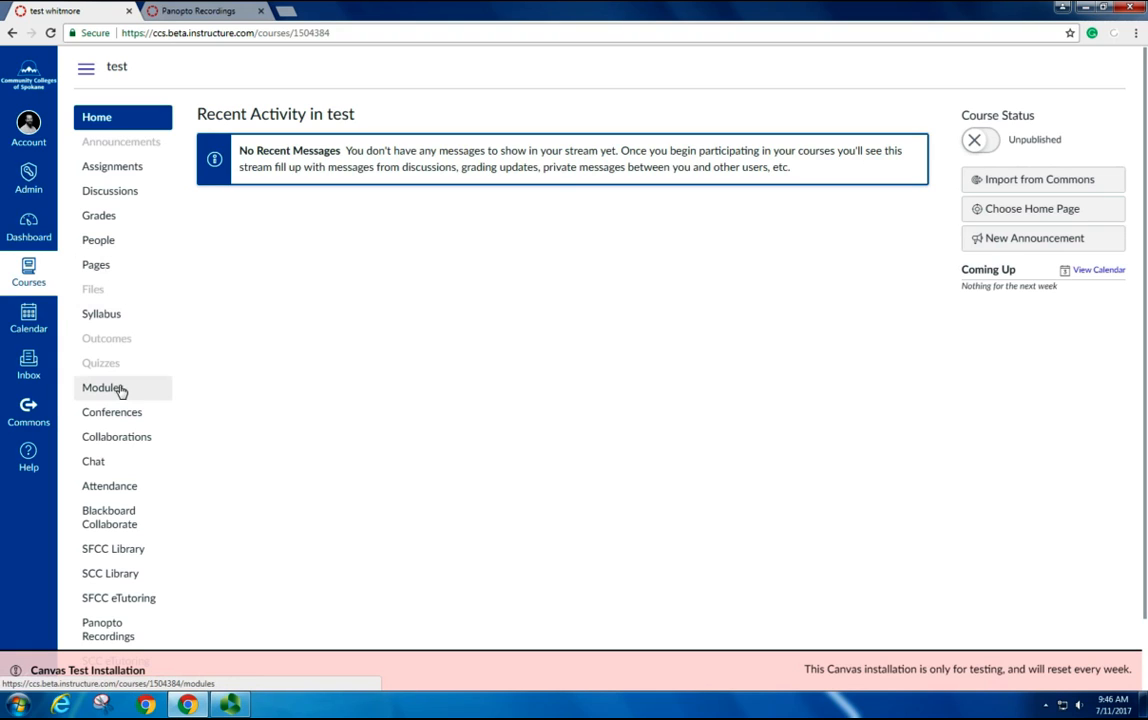
Check Module 02's contents, review the Module Overview page's template content, and return to the Pages list.
left_click(100, 388)
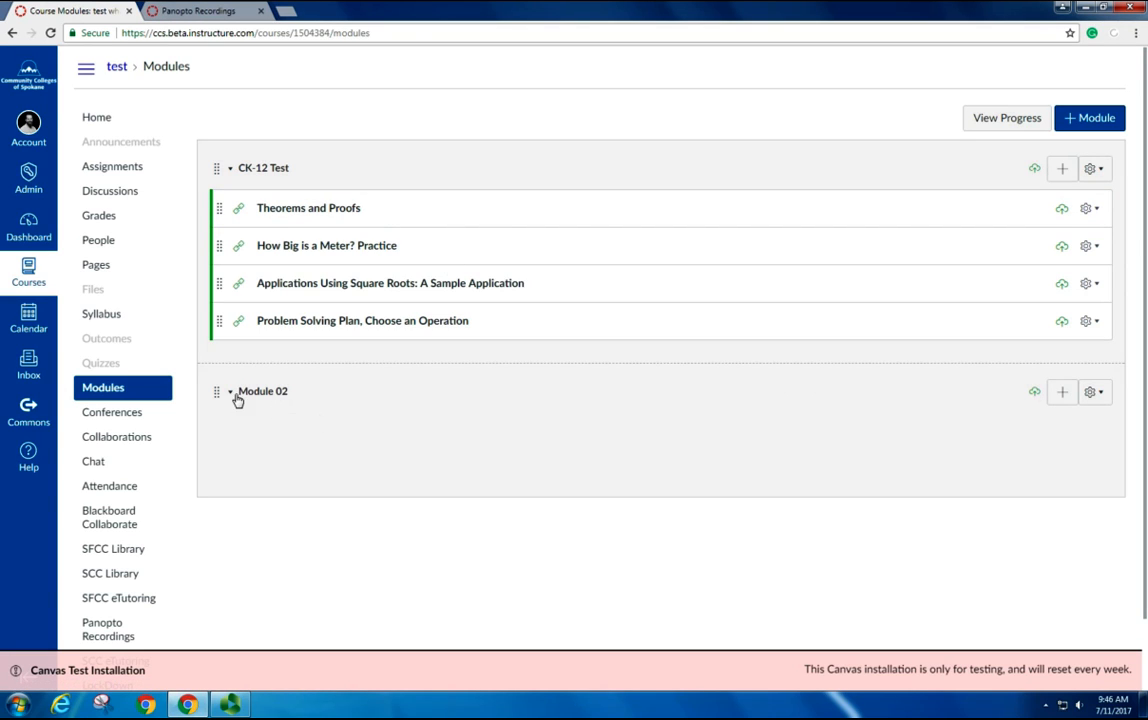
left_click(96, 264)
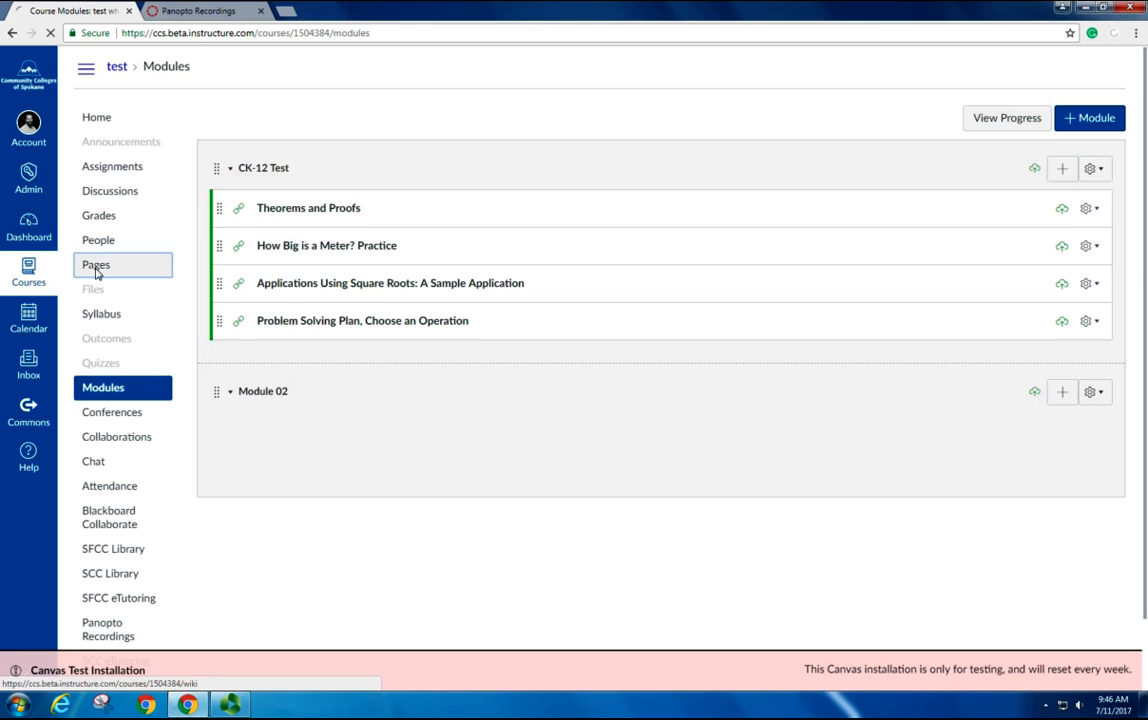
left_click(96, 264)
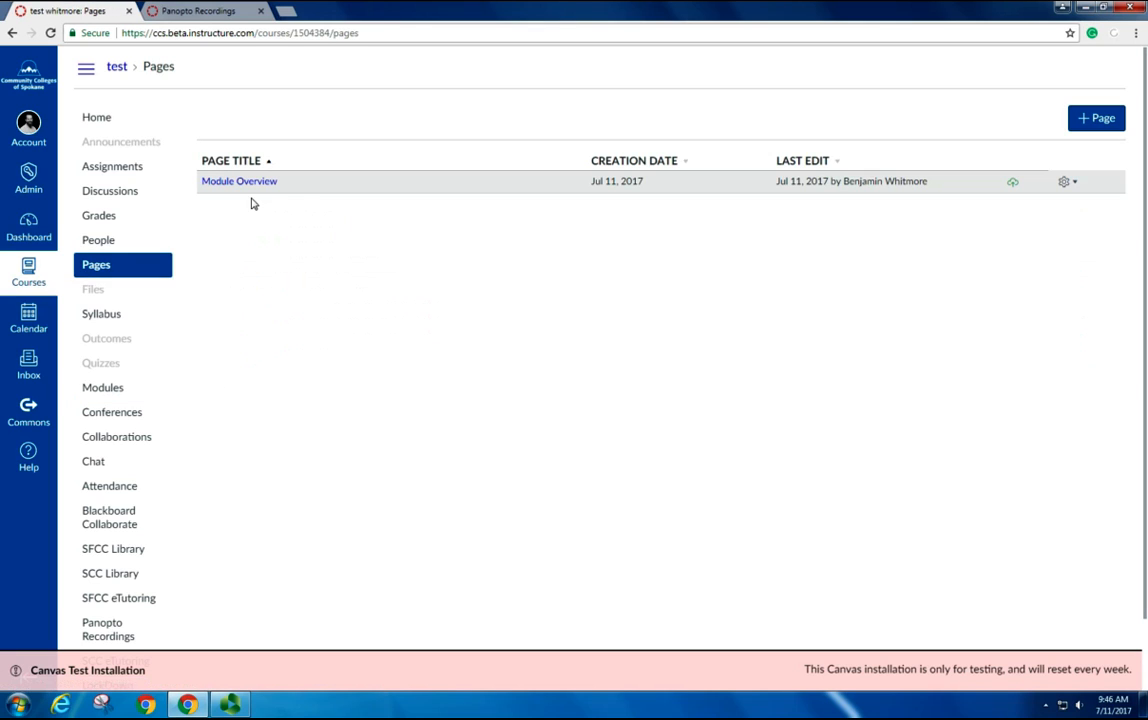
left_click(238, 180)
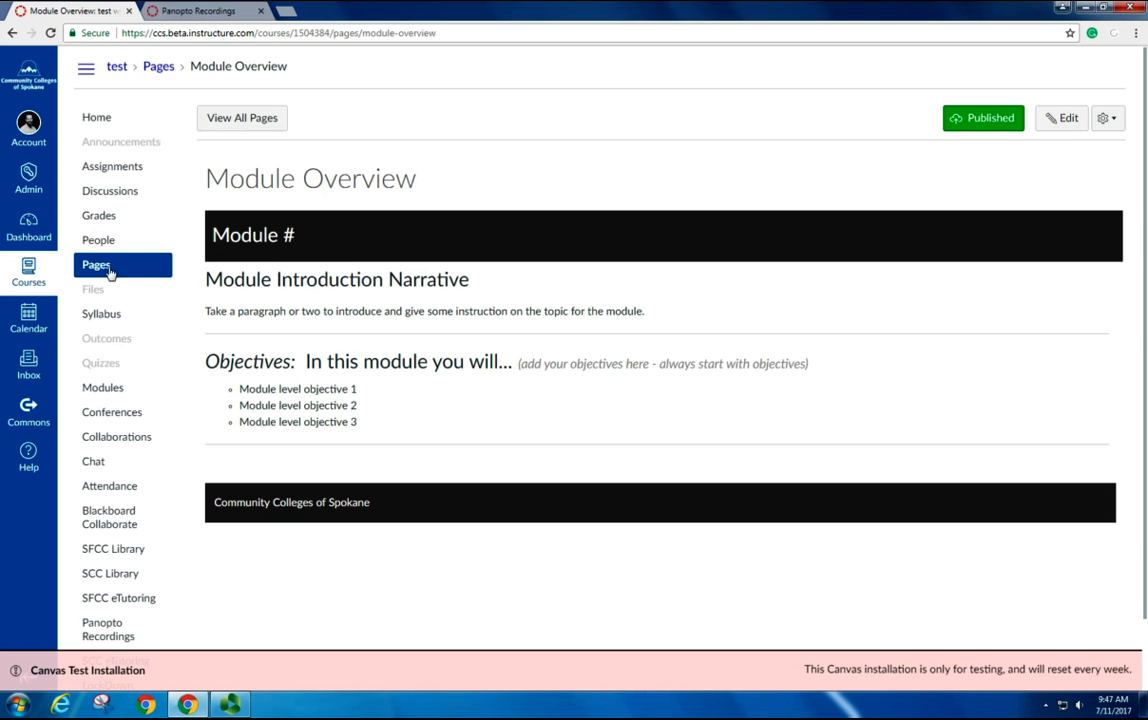
left_click(96, 264)
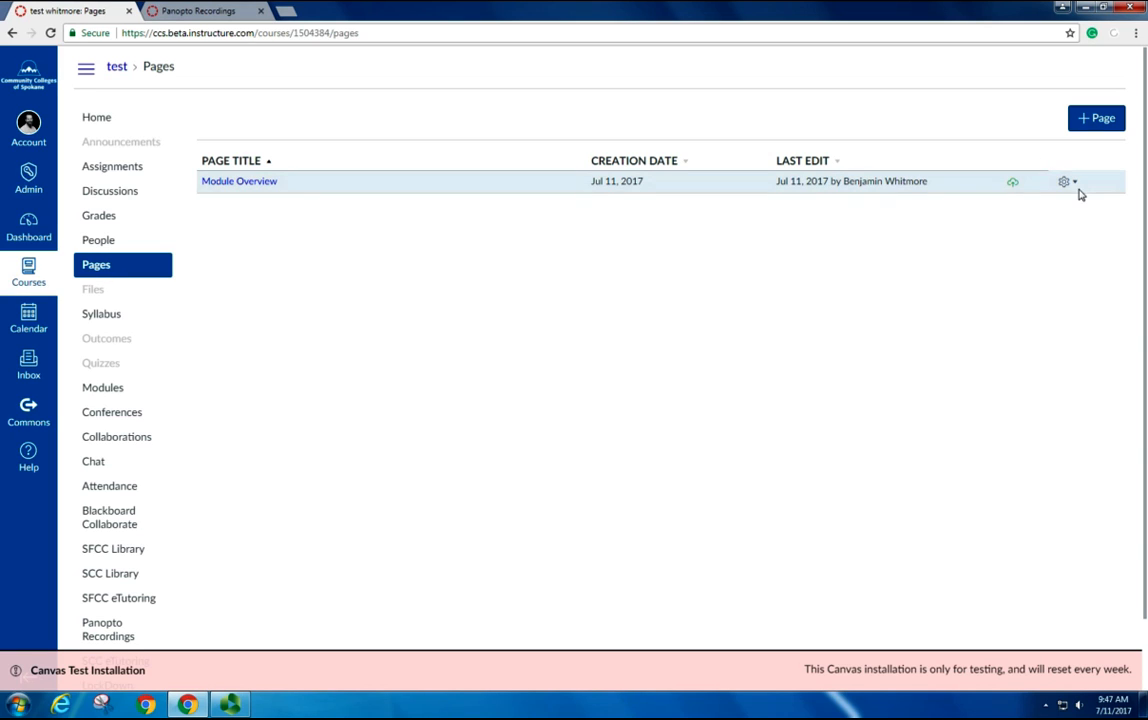
Duplicate the Module Overview page, publish the Module Overview Copy, and begin editing its title.
left_click(1064, 180)
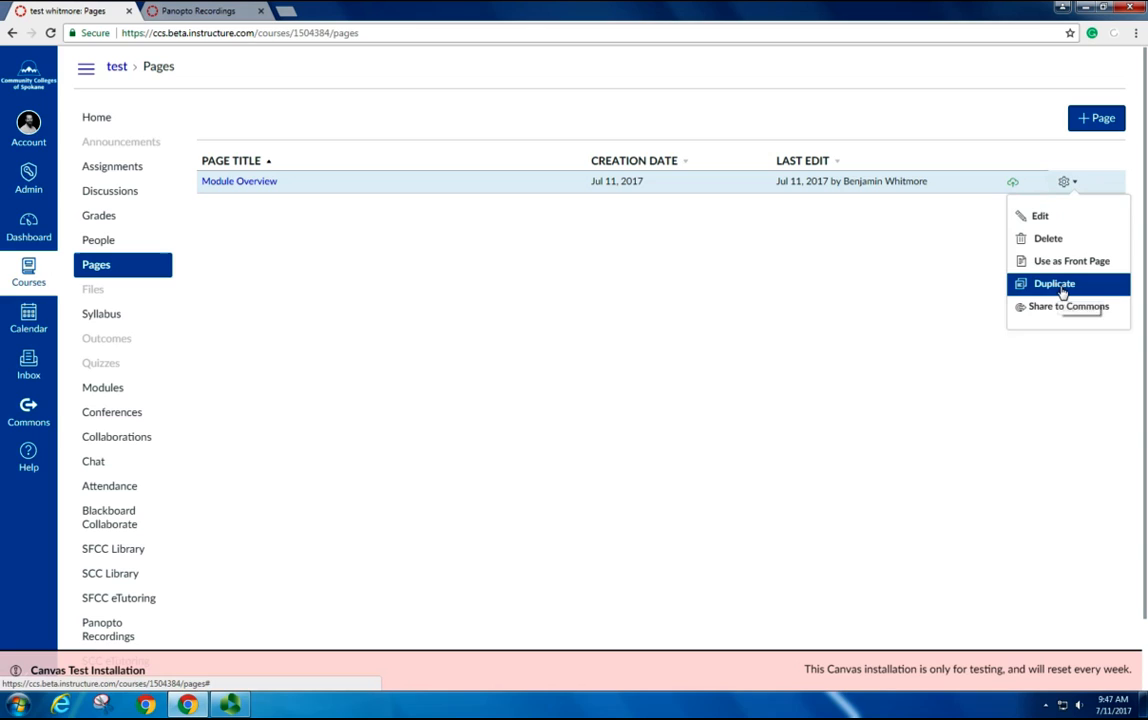
left_click(1060, 284)
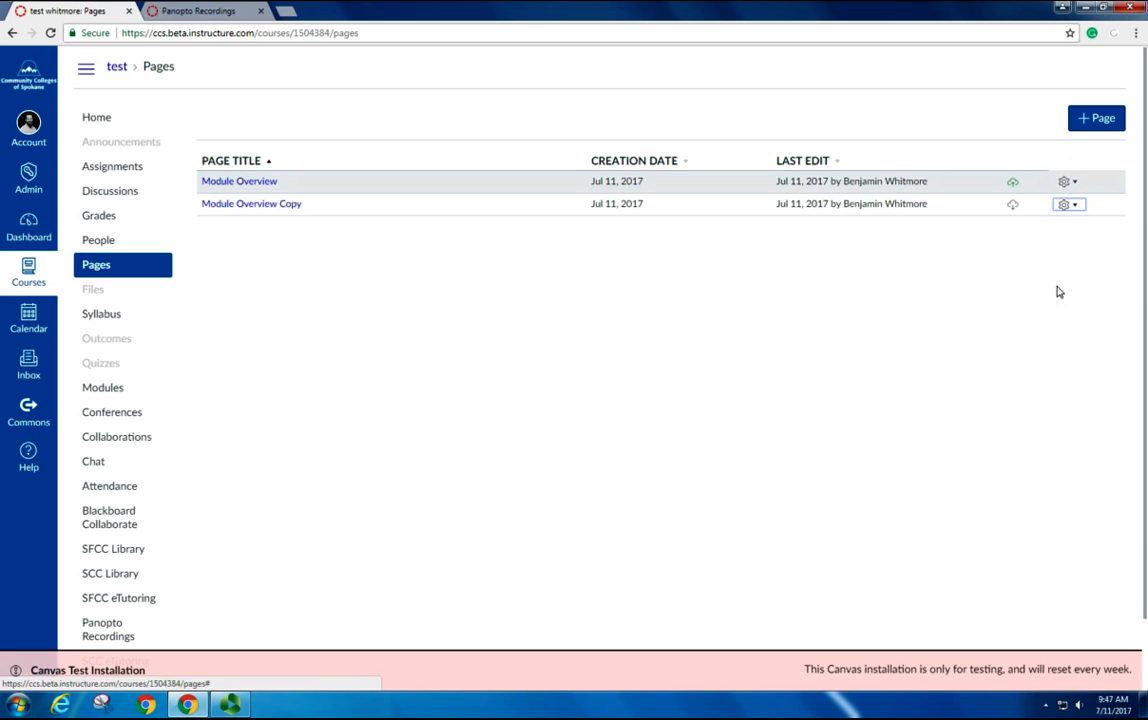
mouse_move(320, 334)
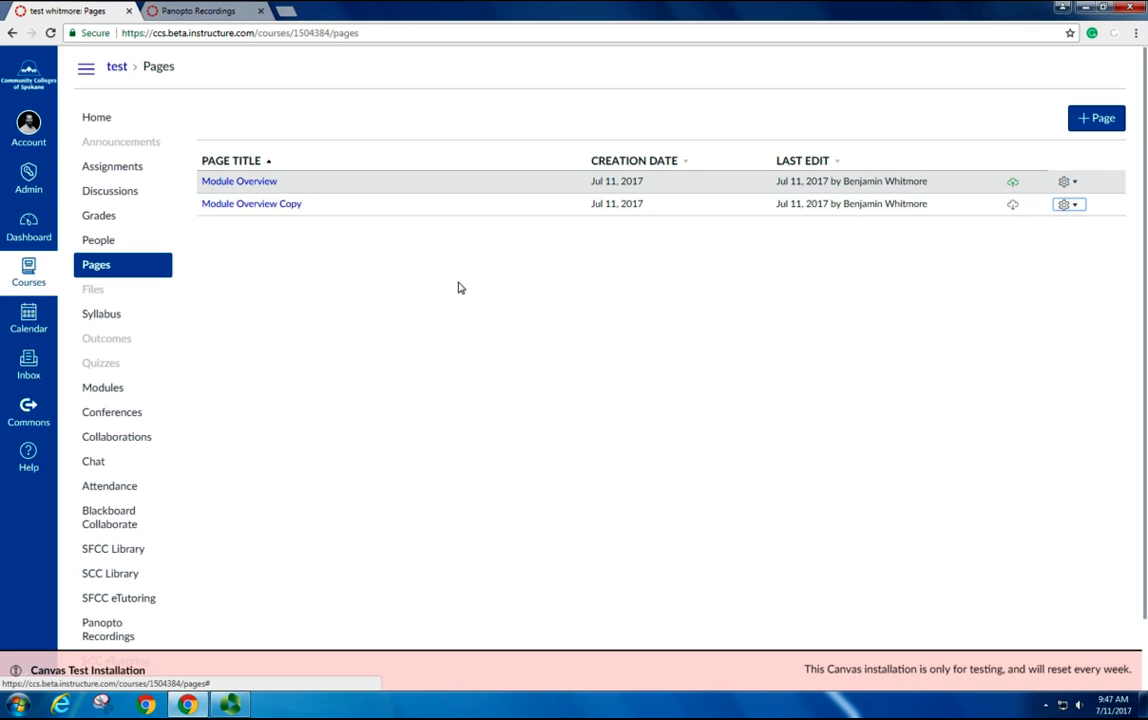
mouse_move(284, 210)
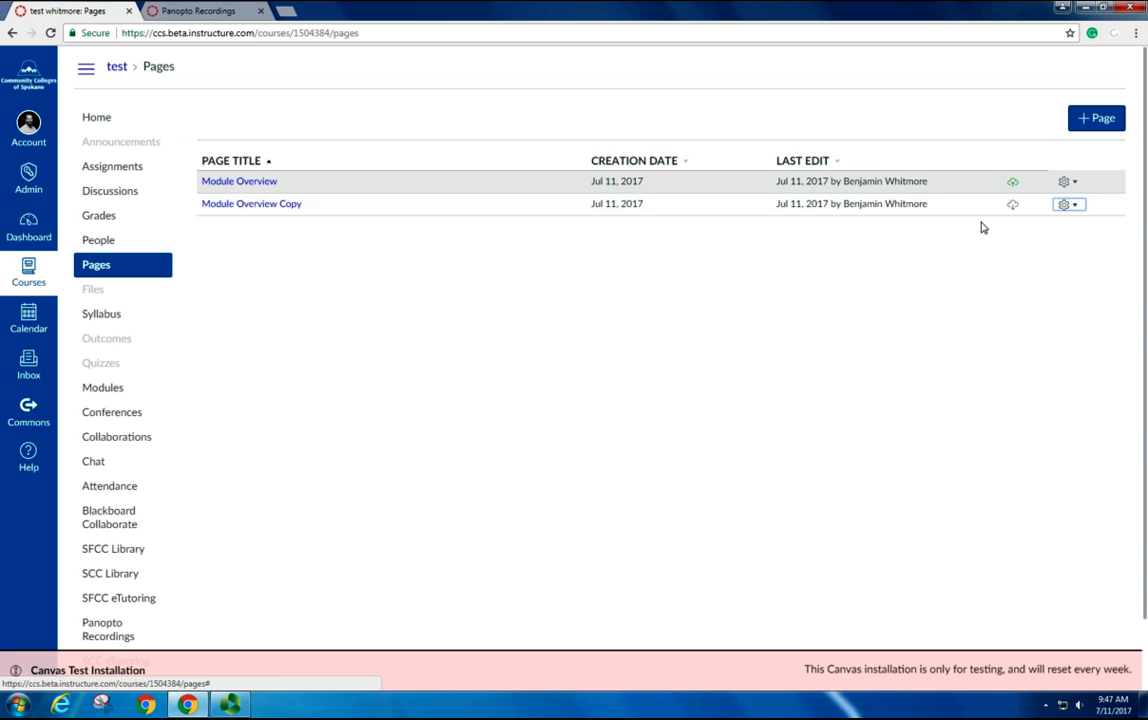
mouse_move(1016, 210)
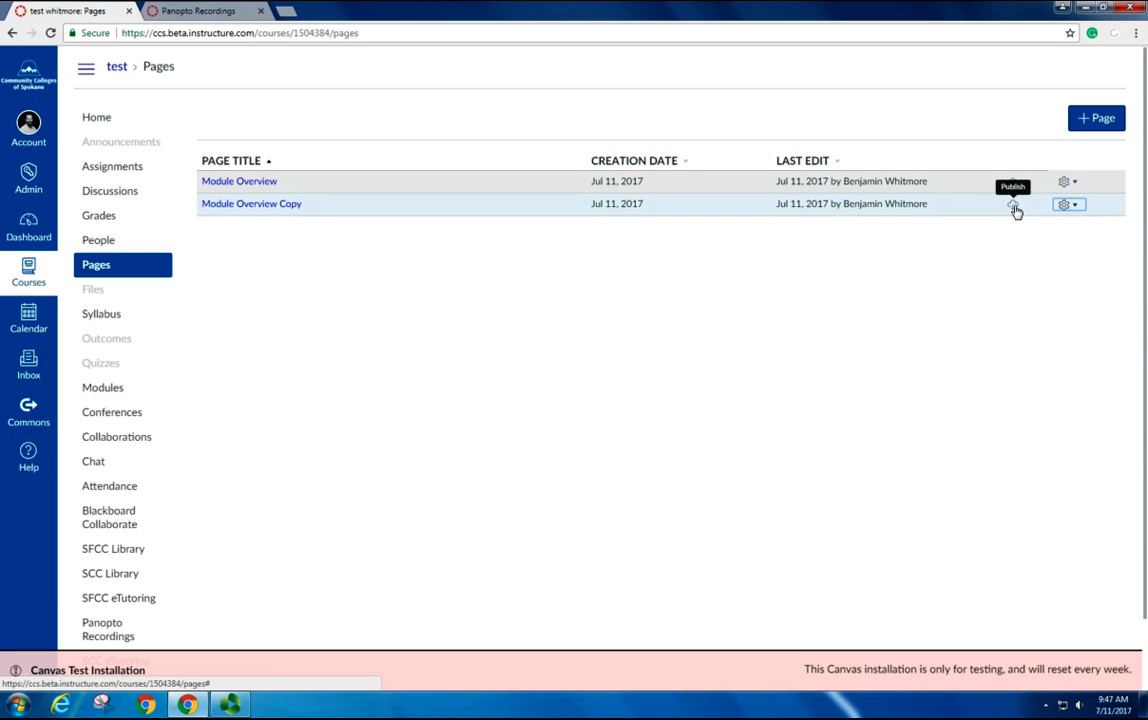
left_click(1016, 204)
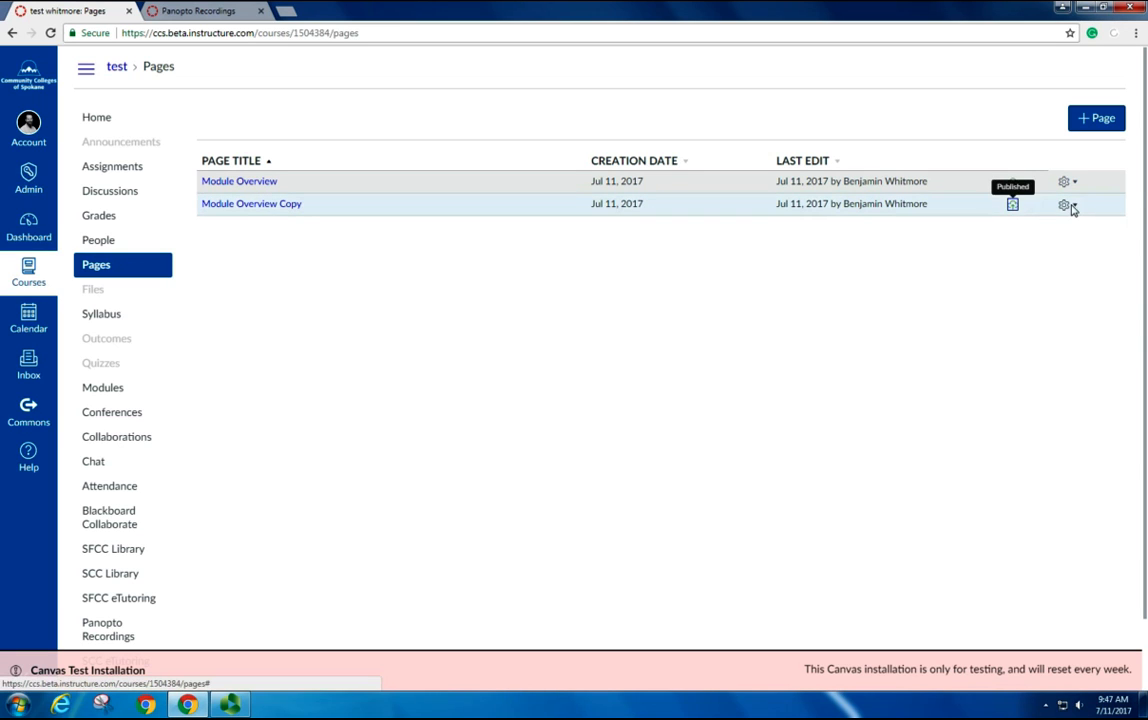
left_click(1064, 204)
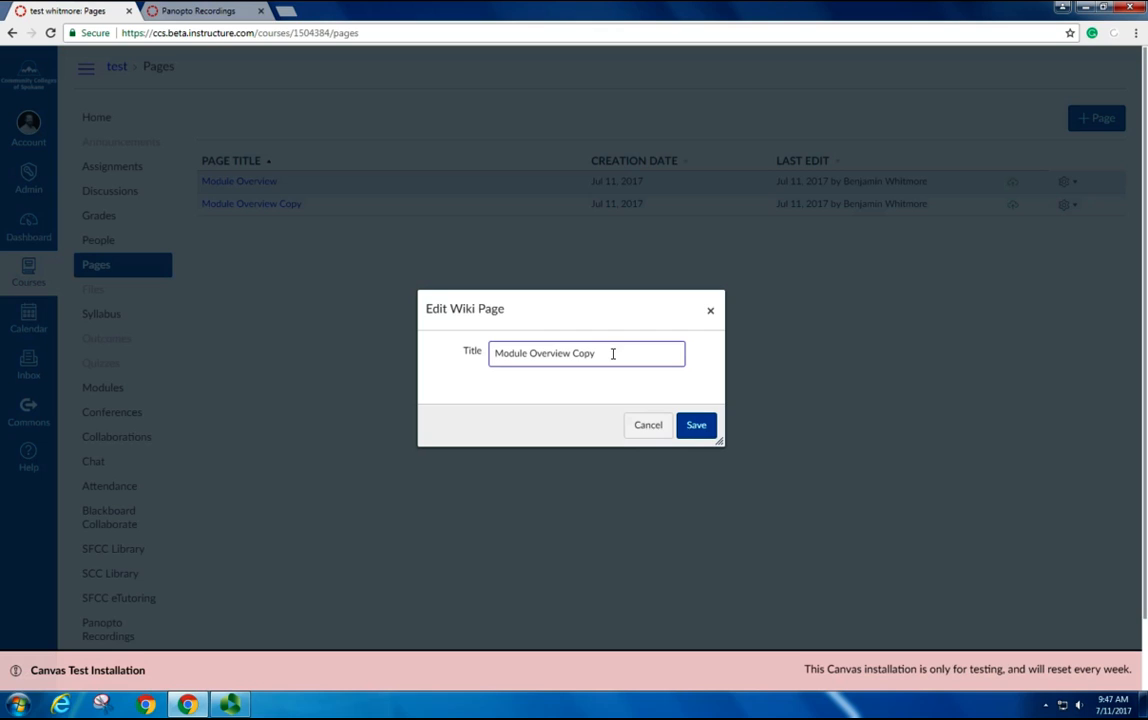
Change the copy's title from 'Module Overview Copy' to 'Module 02 Overview' and save it.
double_click(584, 352)
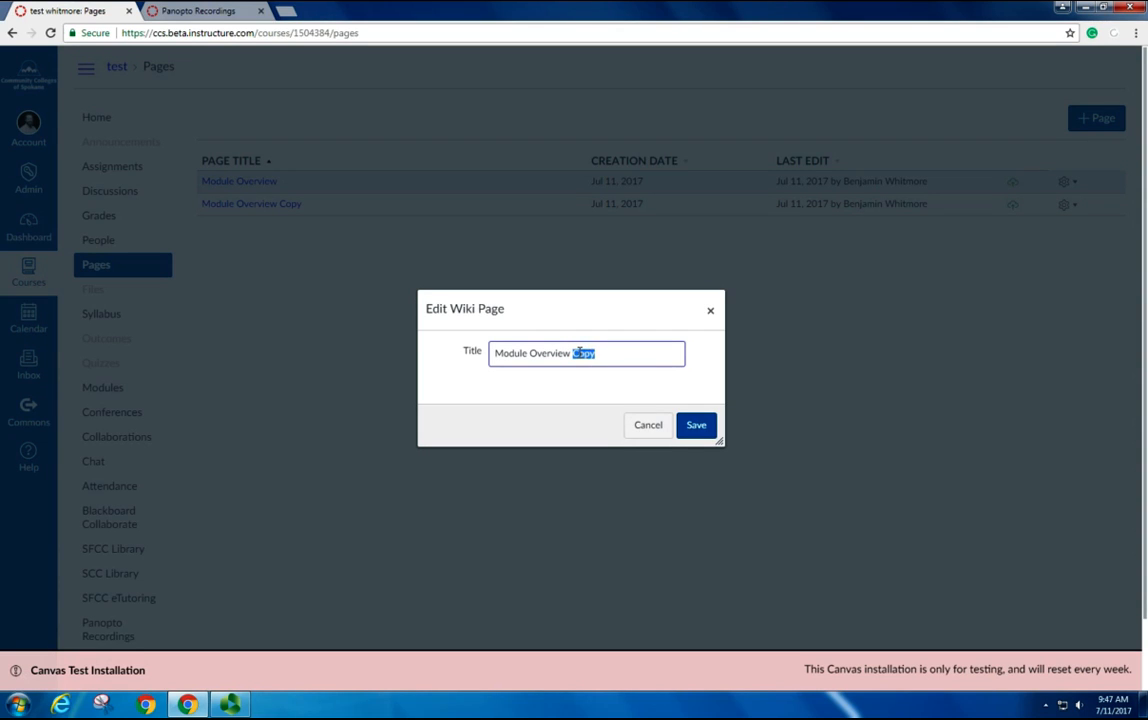
key("Delete")
type(" 02")
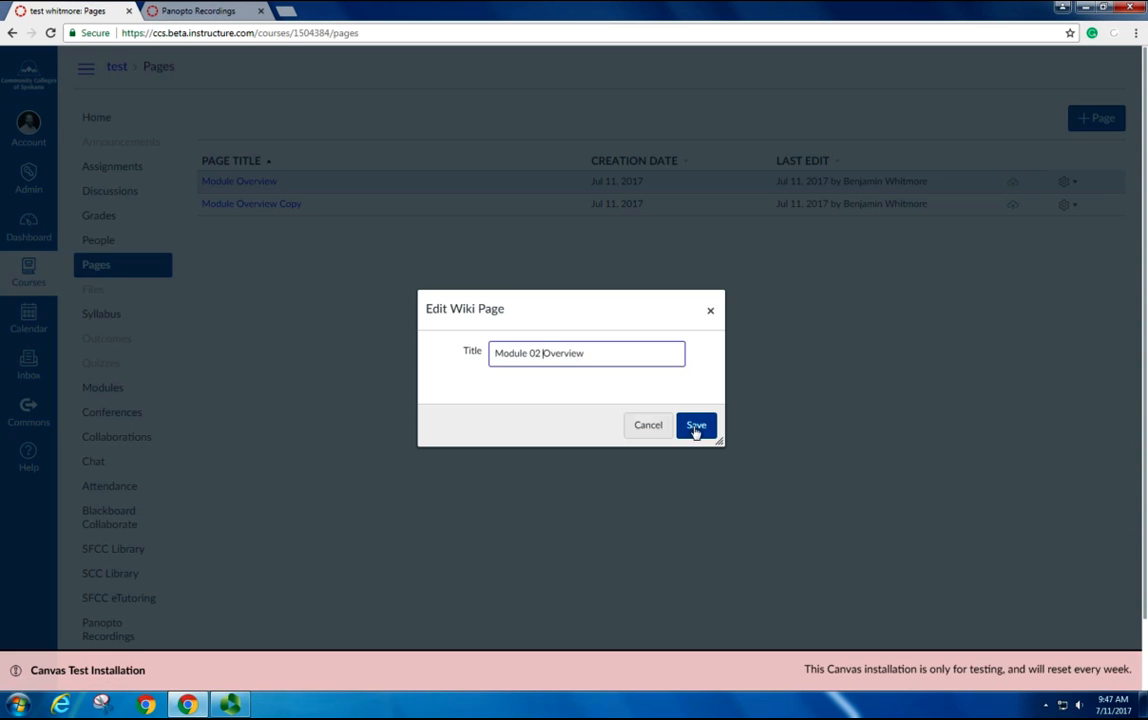
left_click(696, 424)
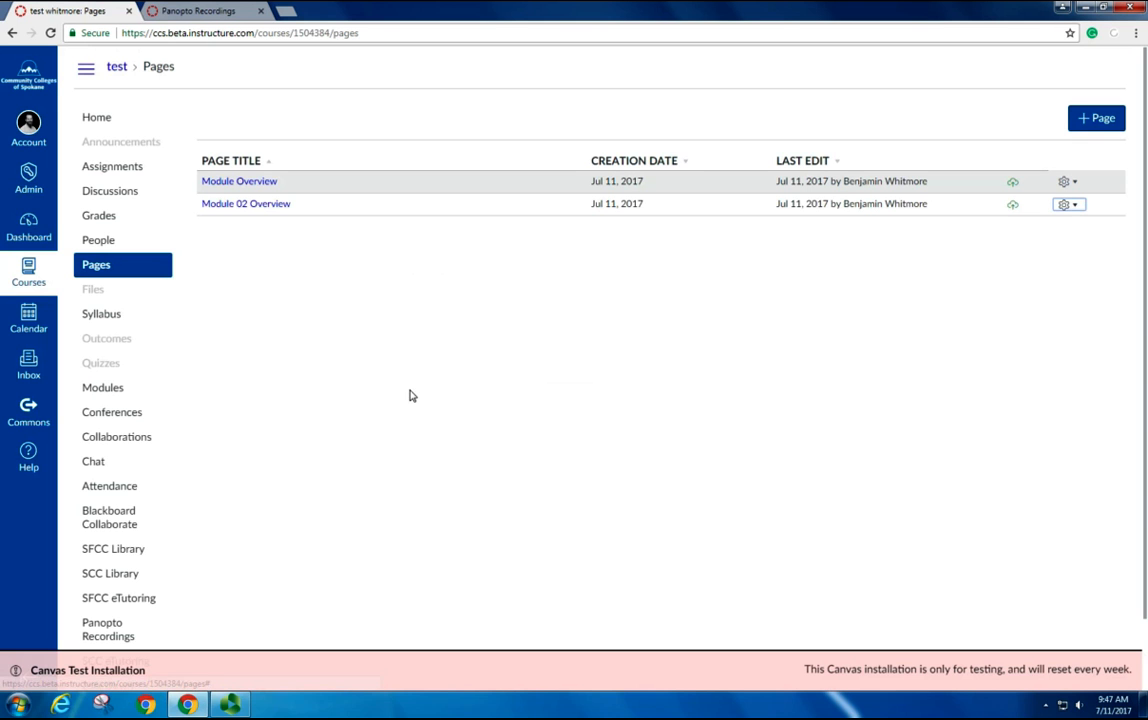
mouse_move(364, 456)
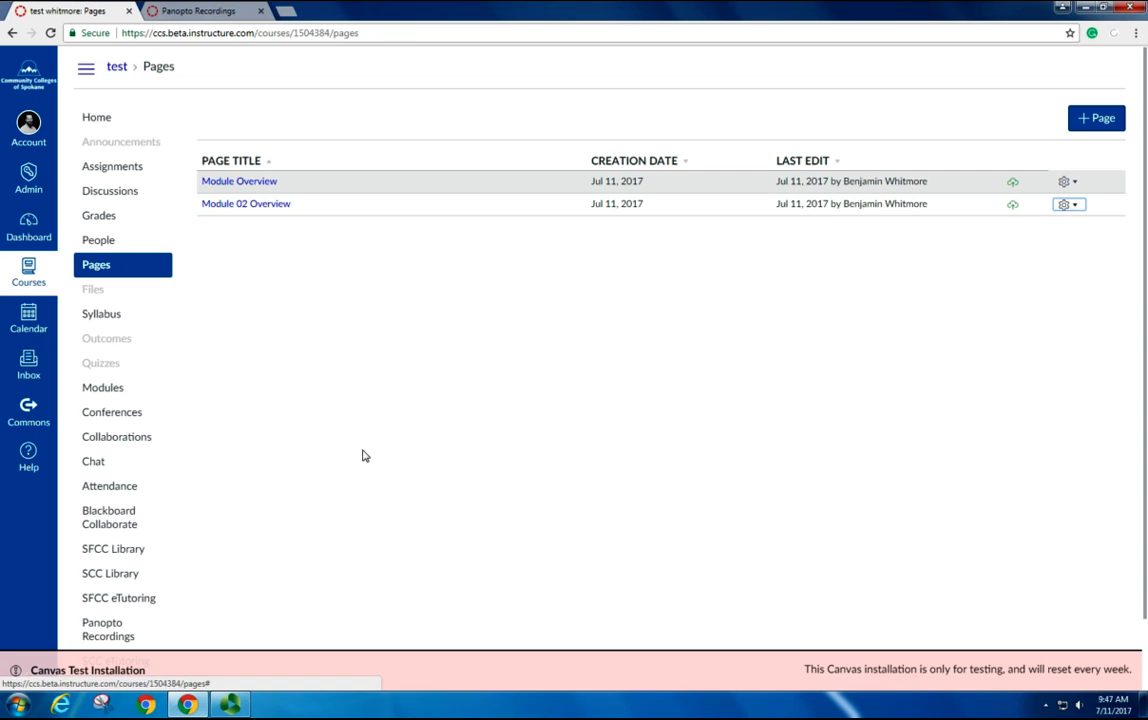
left_click(102, 388)
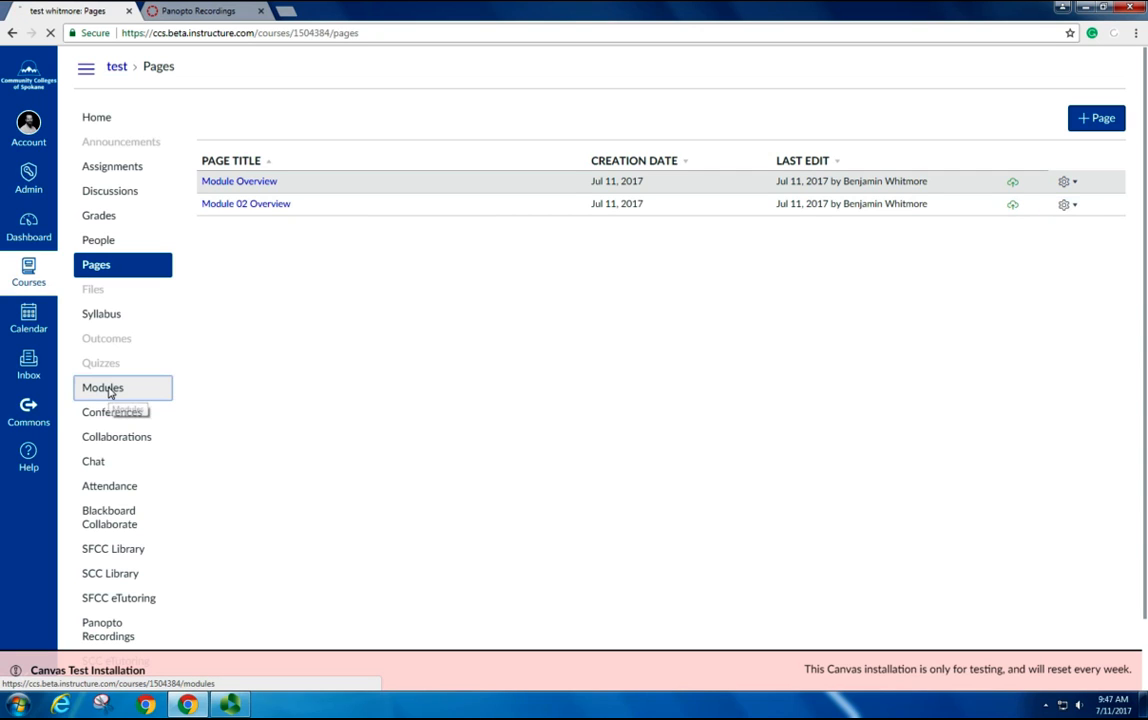
Add the Module 02 Overview content page as a new item in Module 02, then go to the Assignments list.
left_click(104, 388)
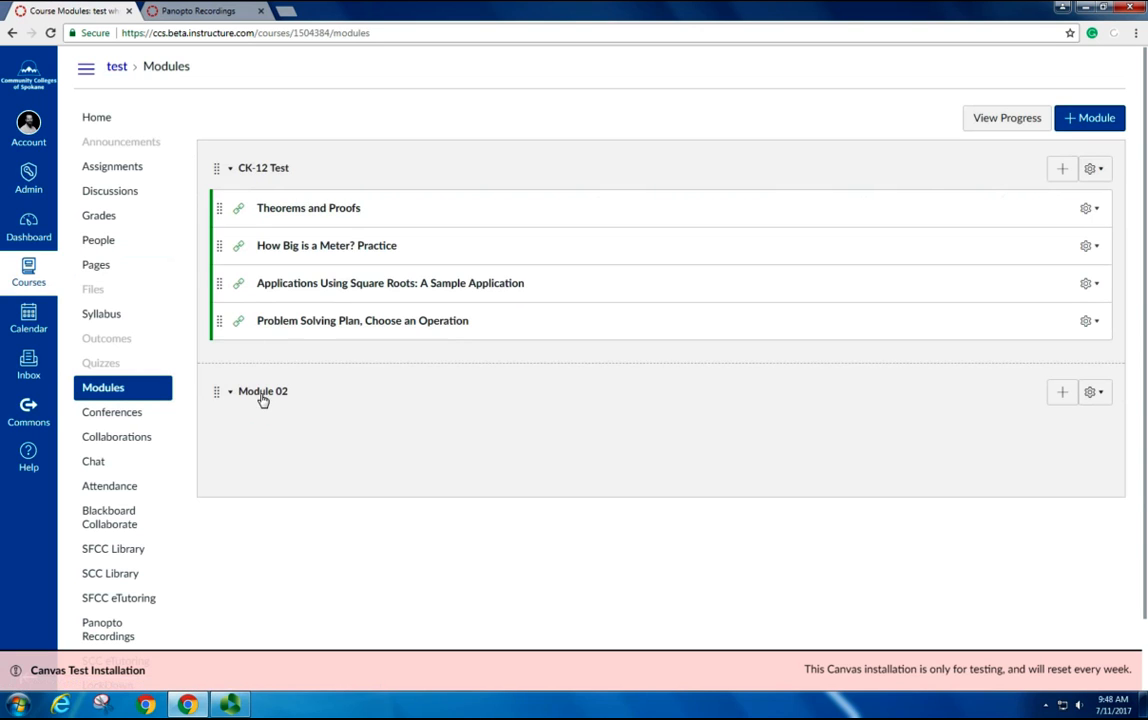
left_click(1060, 392)
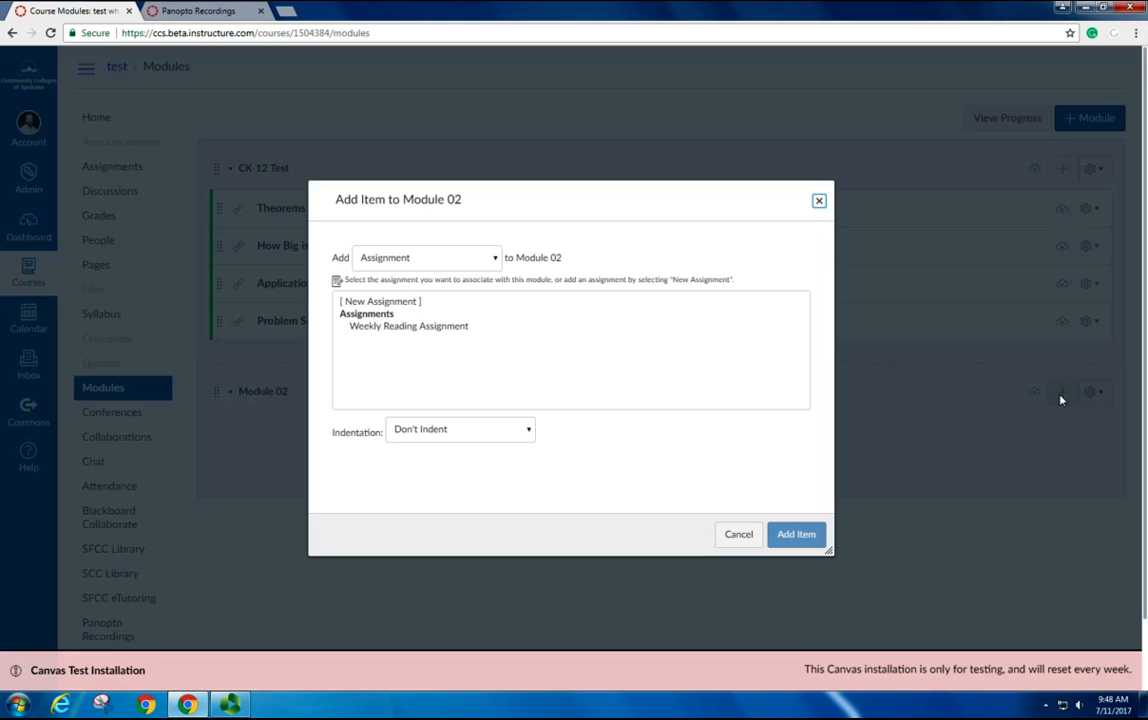
left_click(428, 256)
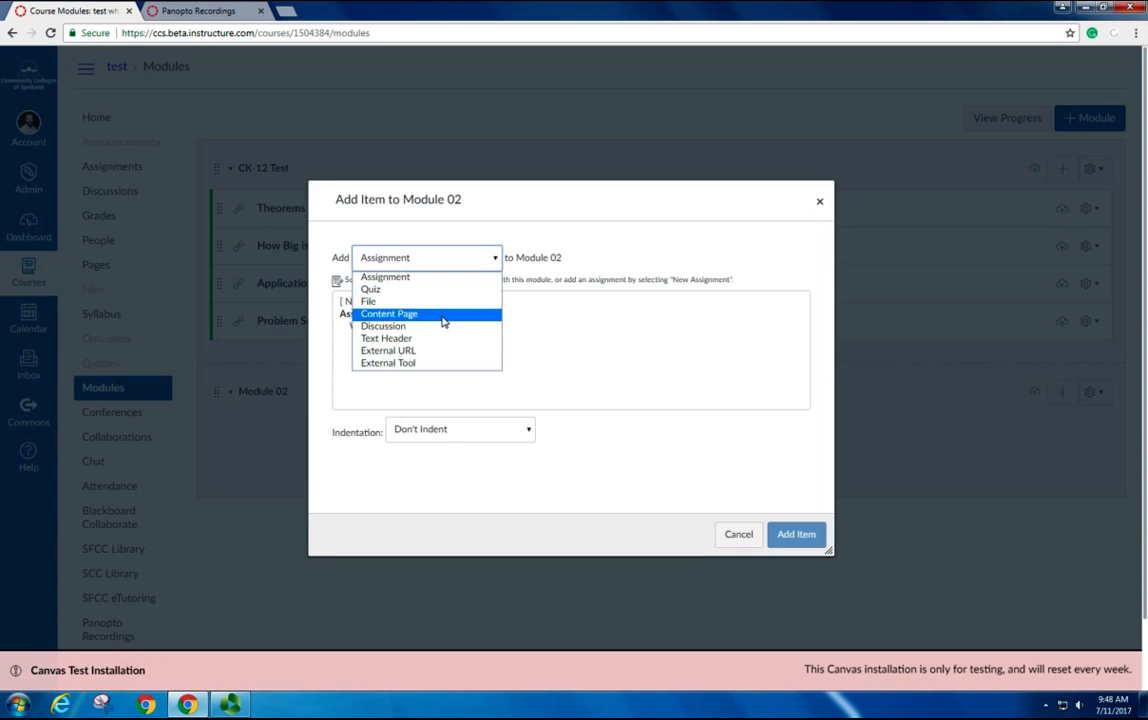
left_click(390, 312)
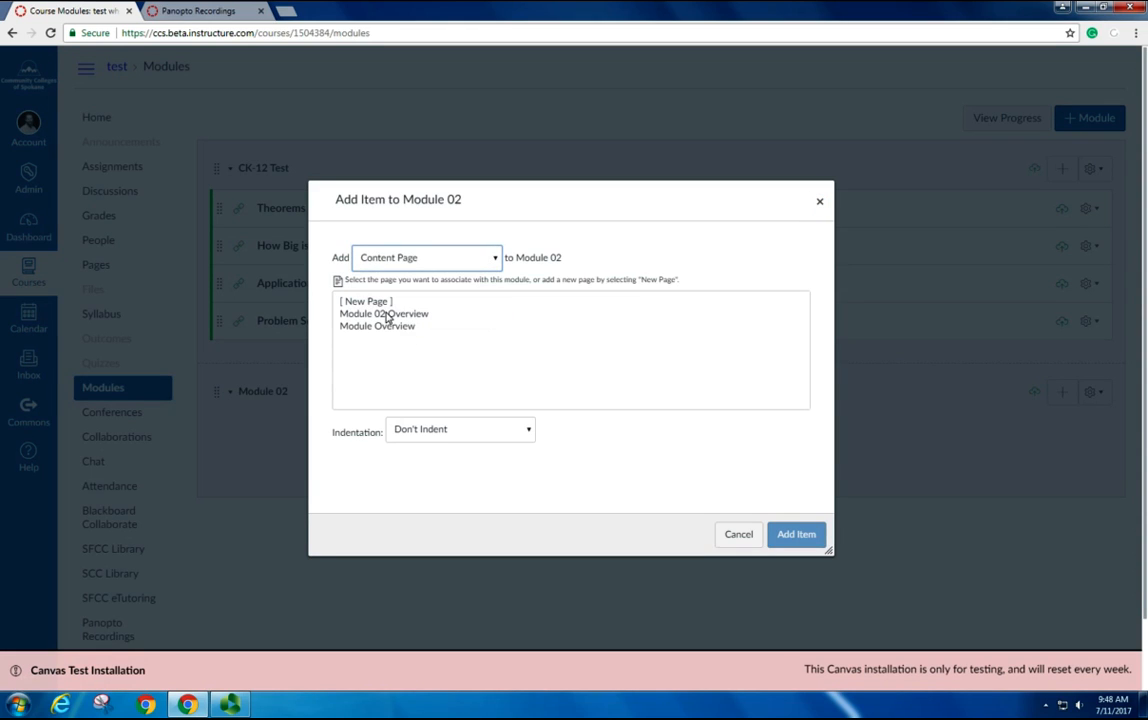
left_click(384, 312)
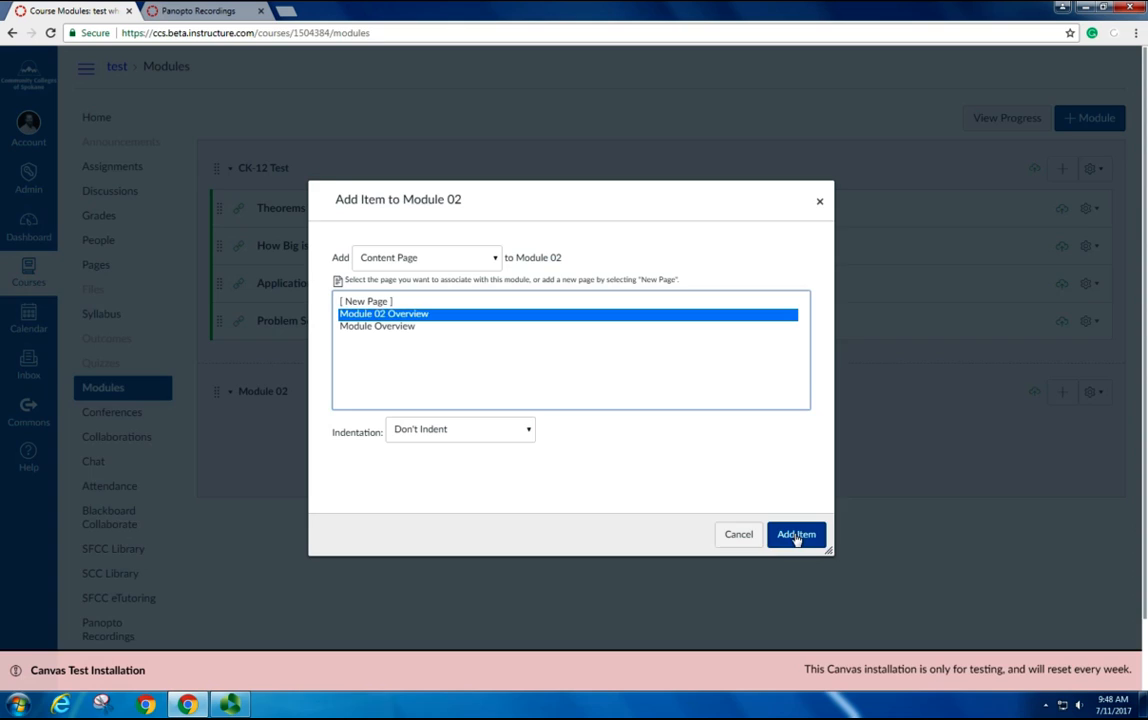
left_click(796, 534)
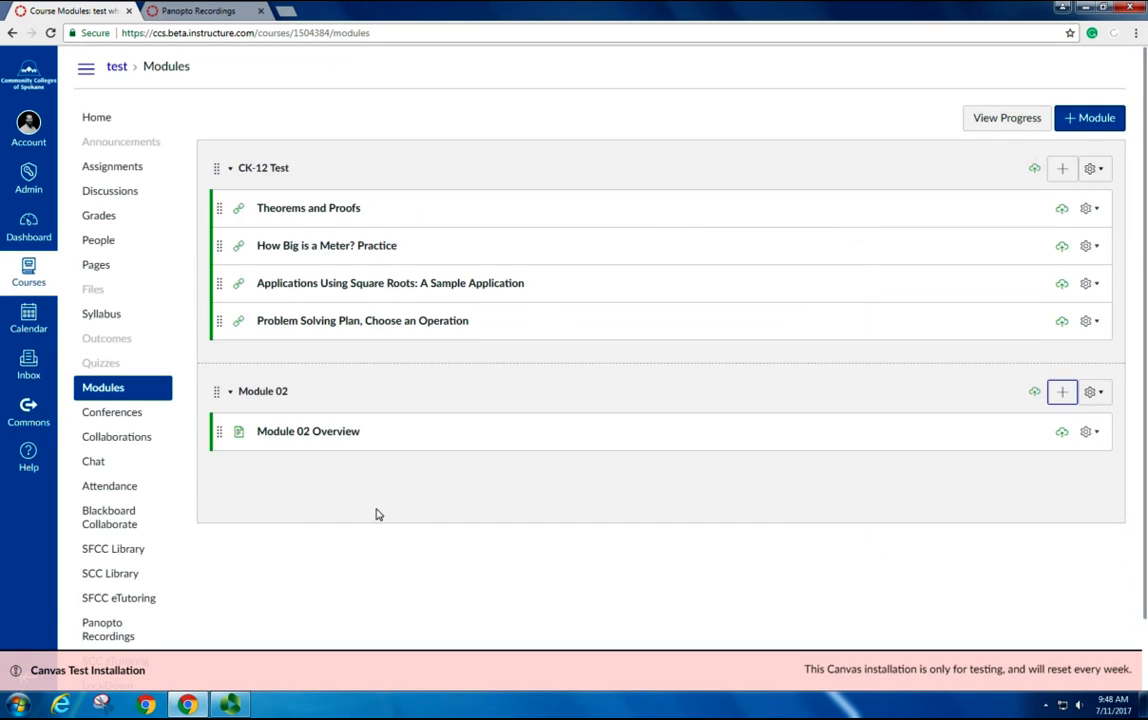
mouse_move(116, 300)
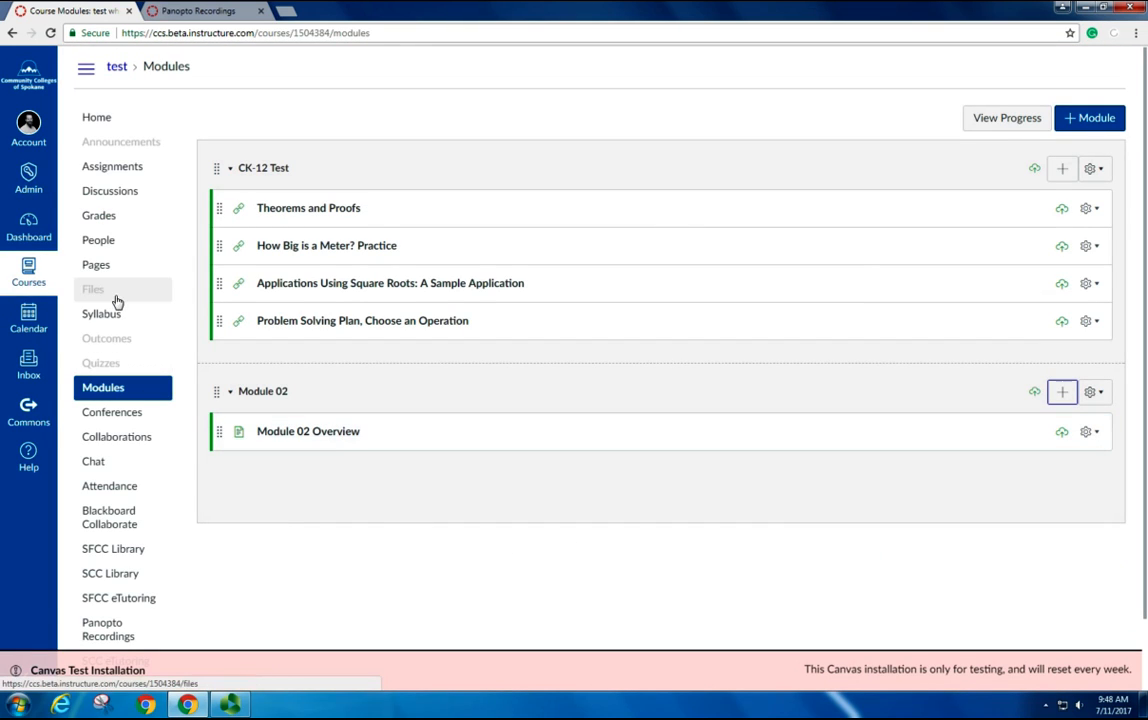
mouse_move(96, 264)
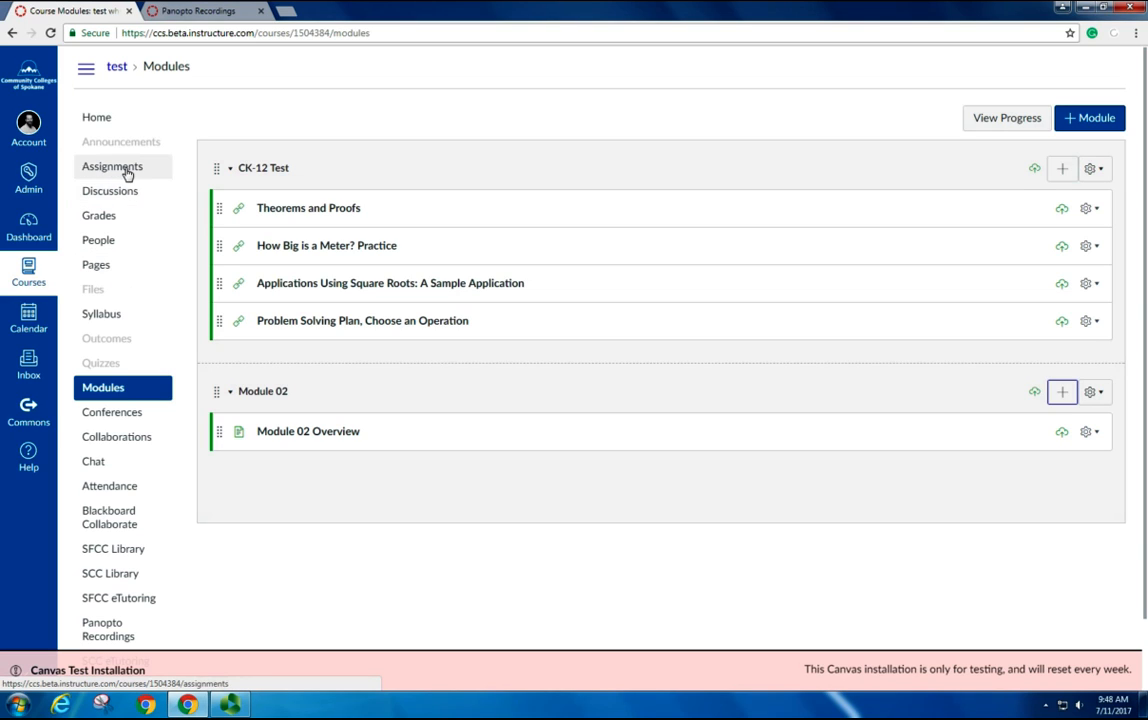
left_click(112, 166)
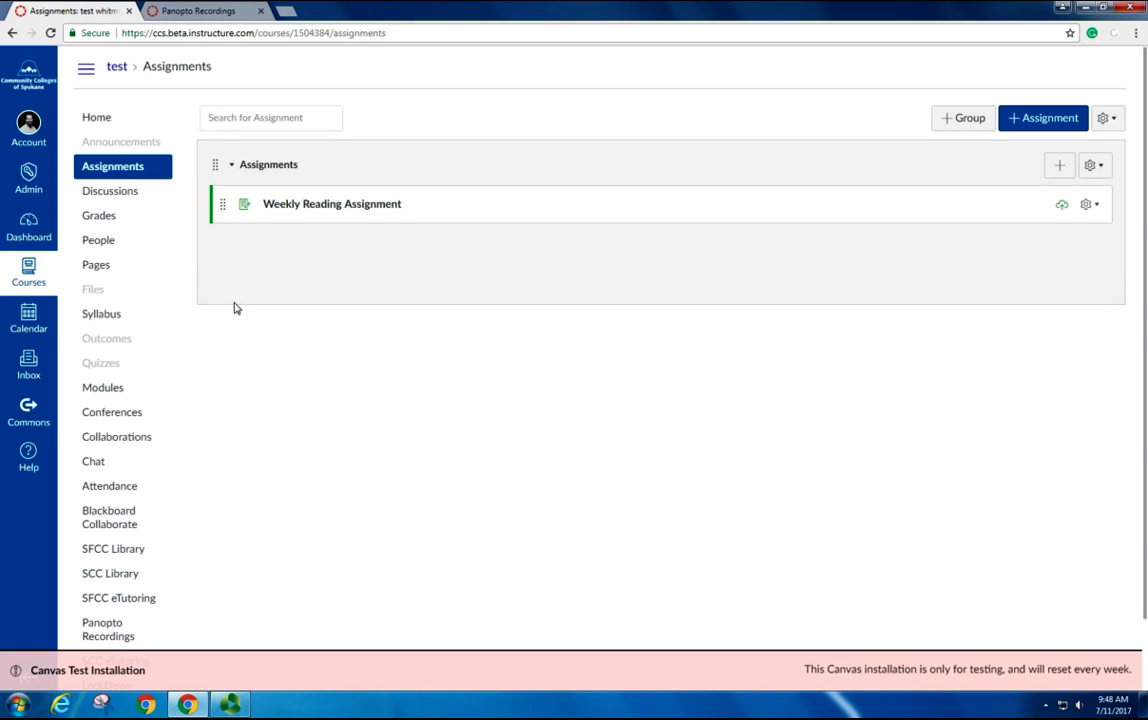
mouse_move(304, 244)
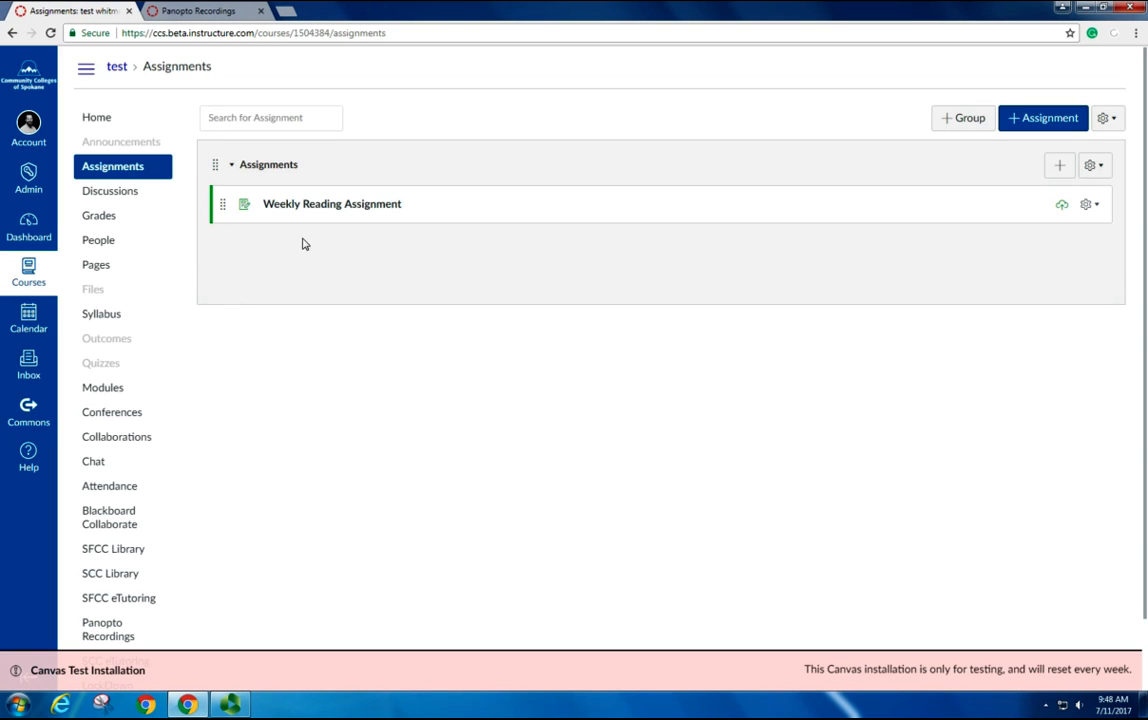
mouse_move(324, 218)
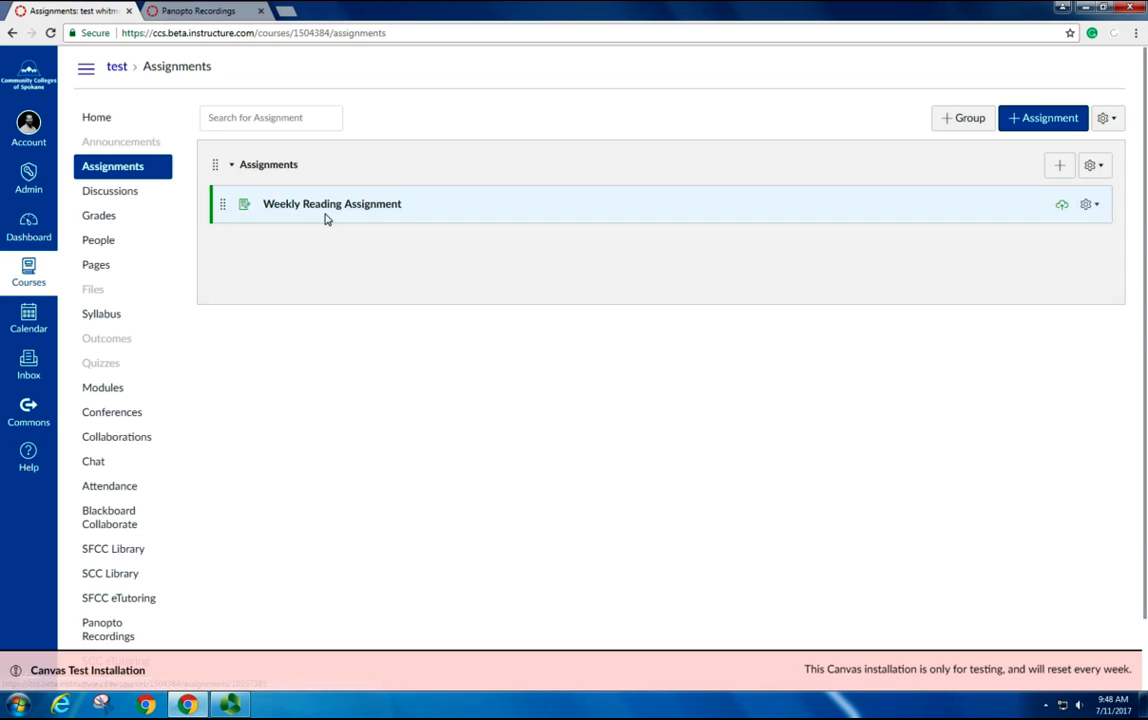
mouse_move(354, 212)
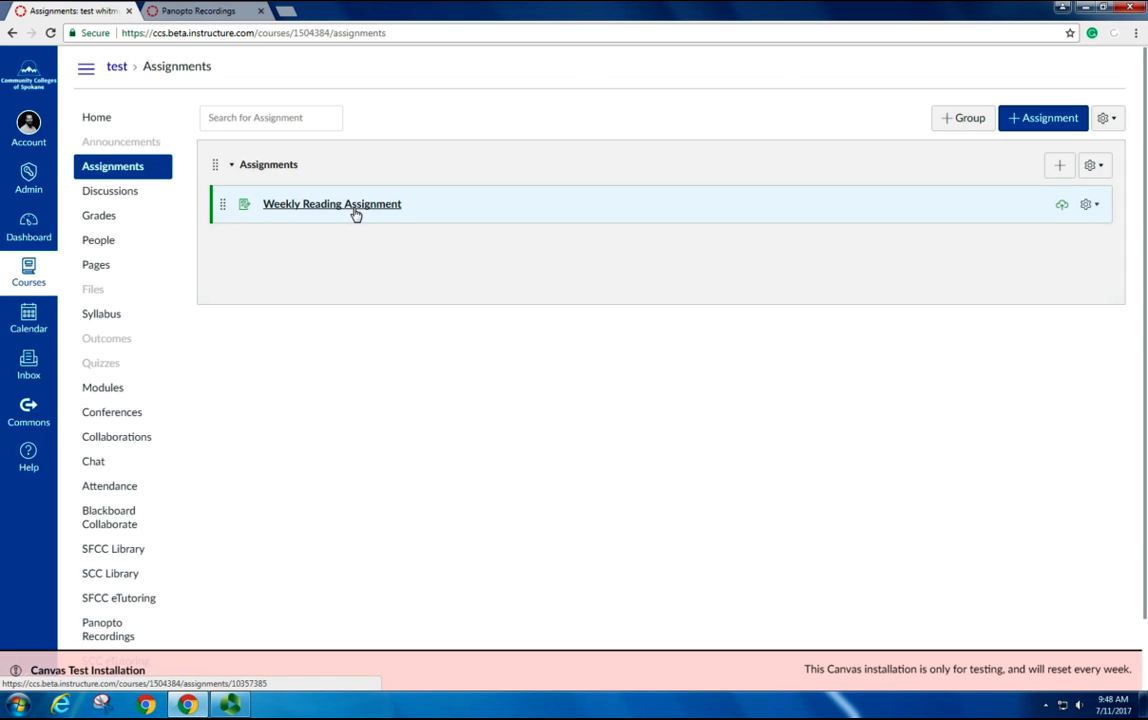
mouse_move(362, 212)
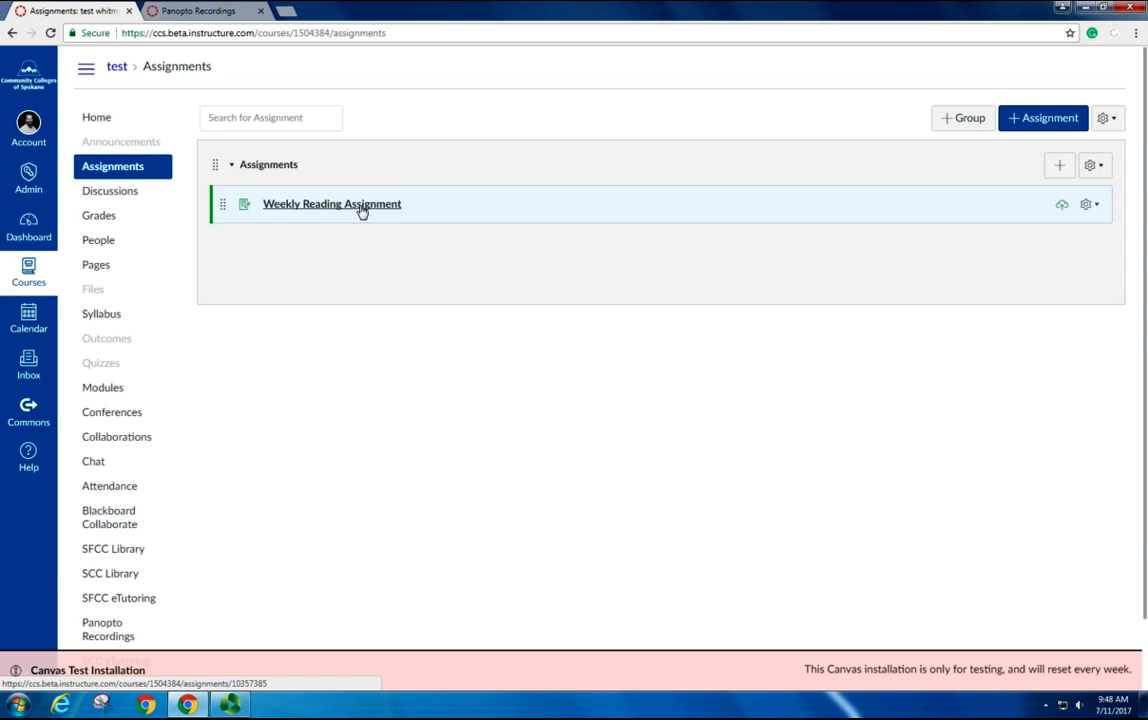
mouse_move(1112, 206)
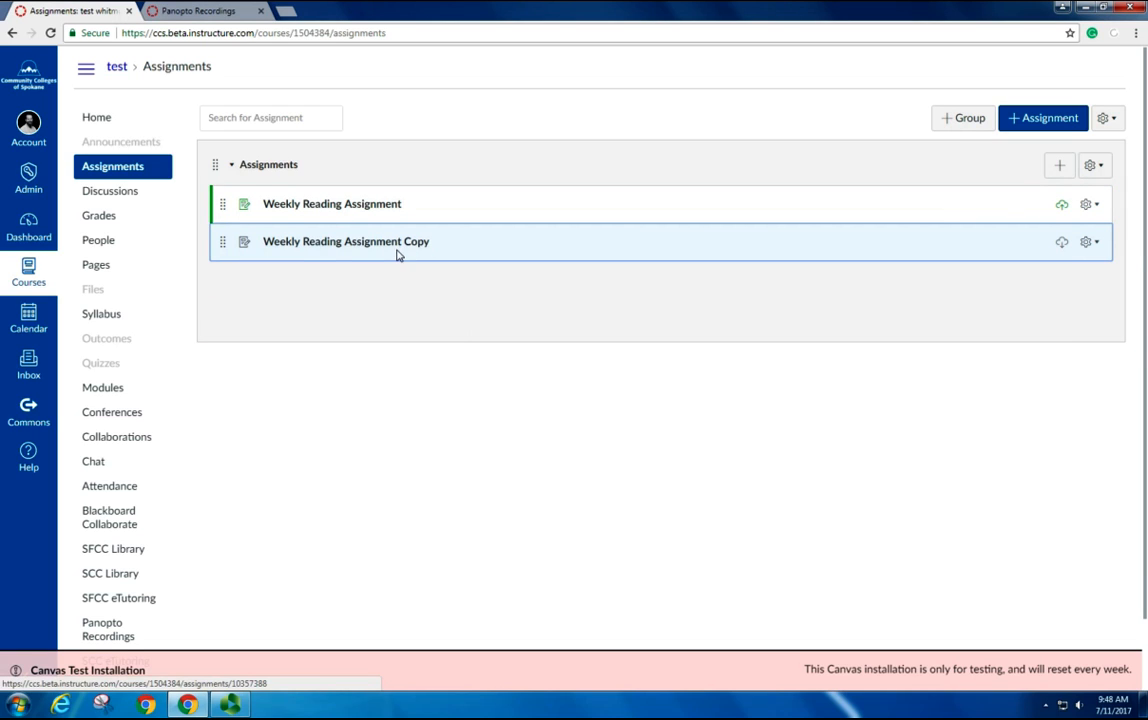
mouse_move(1006, 292)
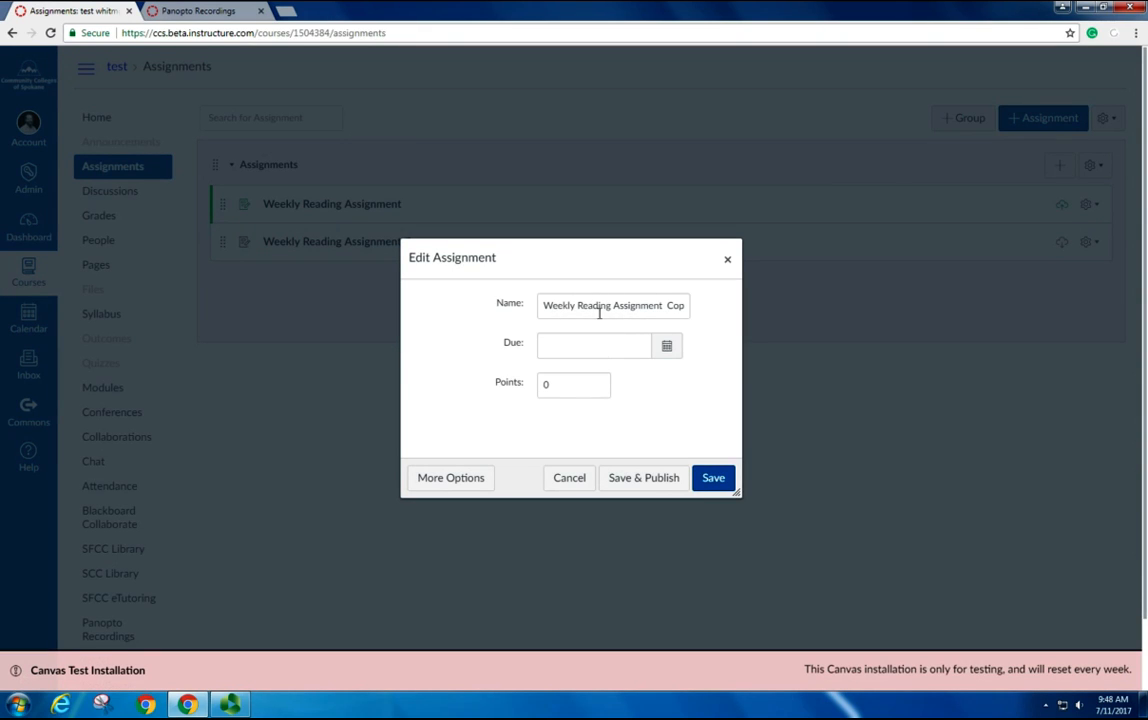
Replace 'Copy' in the assignment name with 'Module 02', save it, and publish the renamed assignment.
double_click(678, 304)
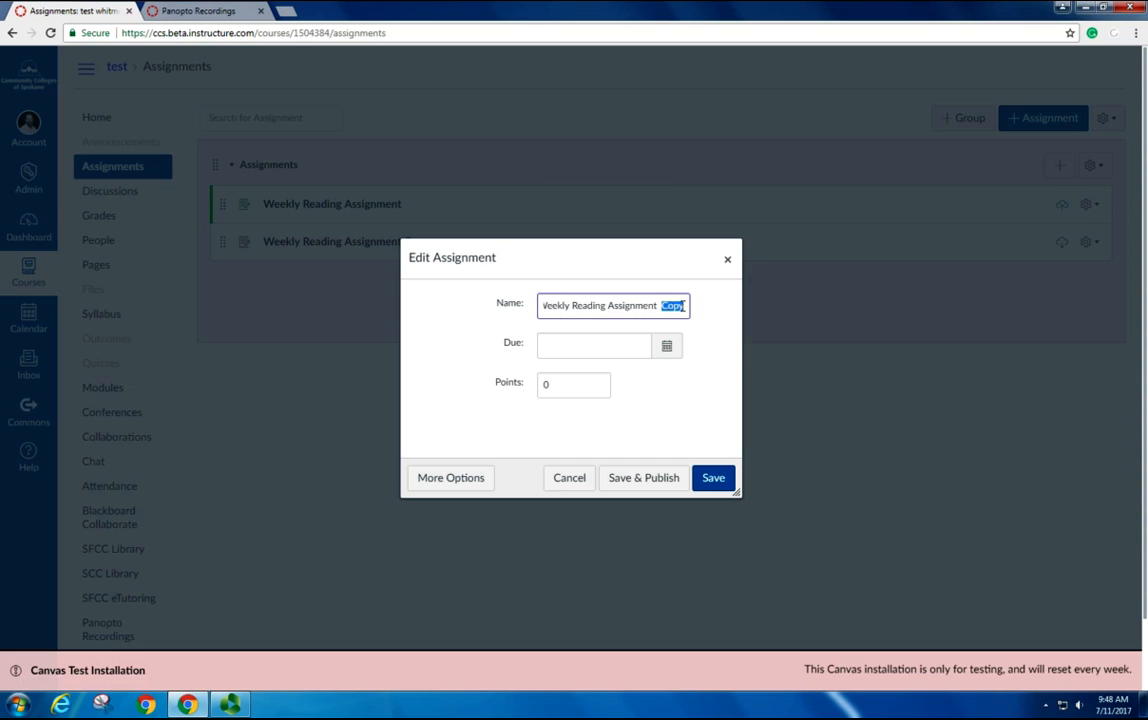
type("Module 02")
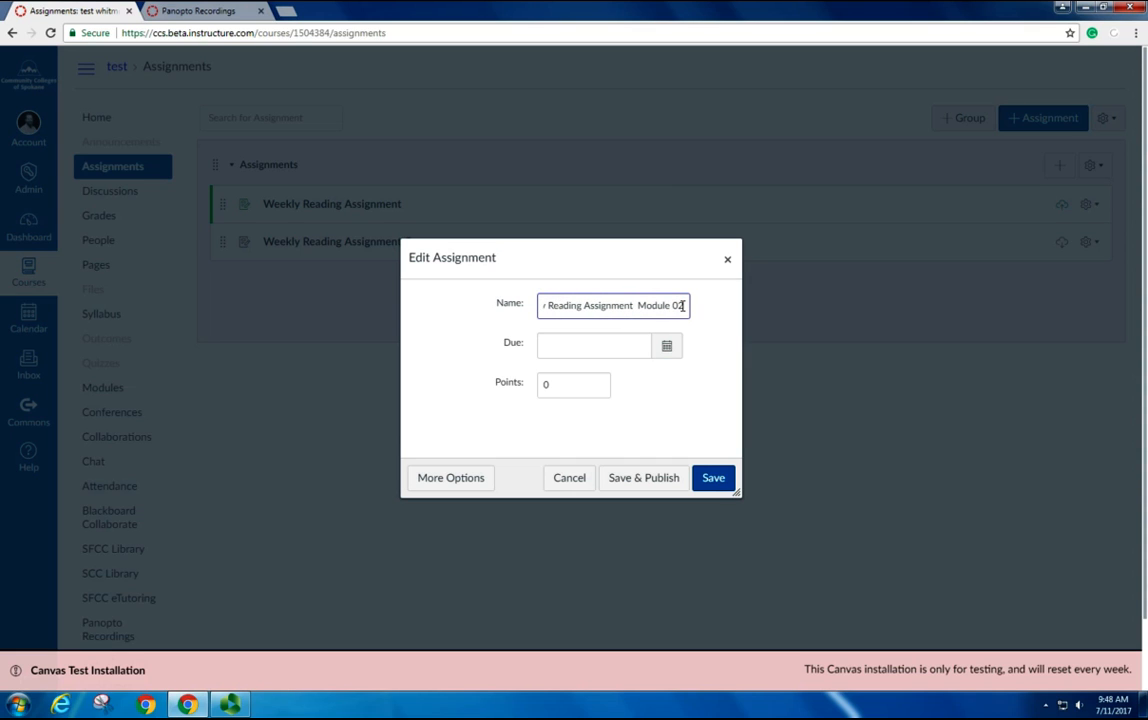
left_click(712, 478)
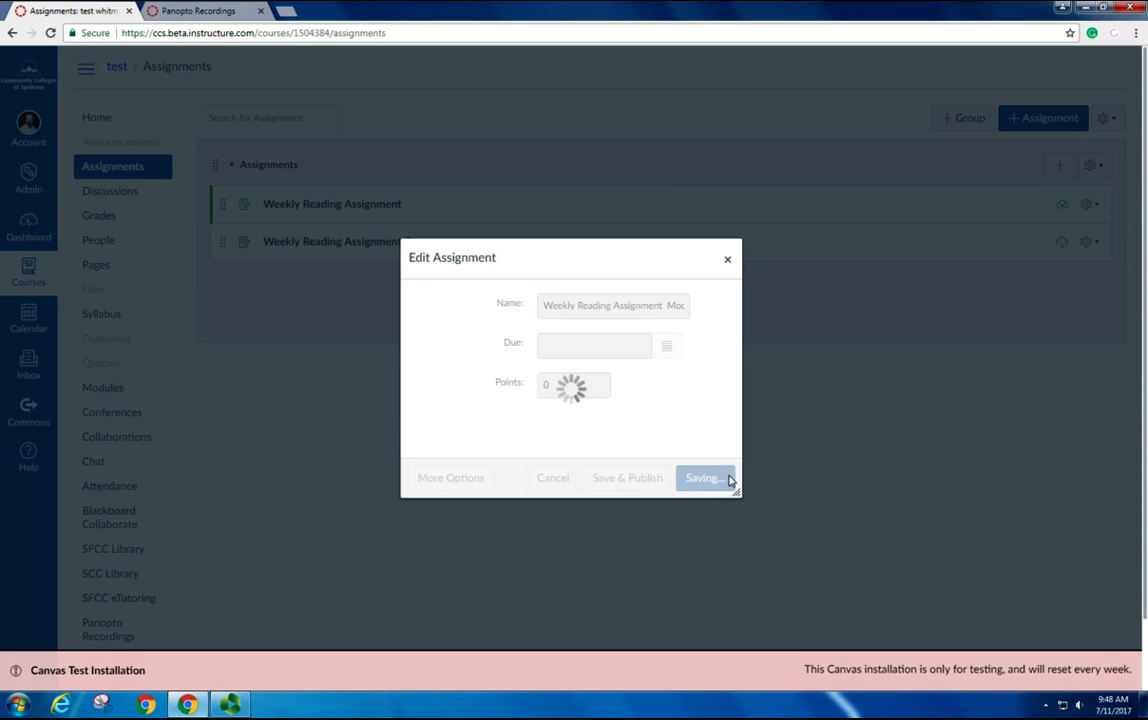
left_click(704, 478)
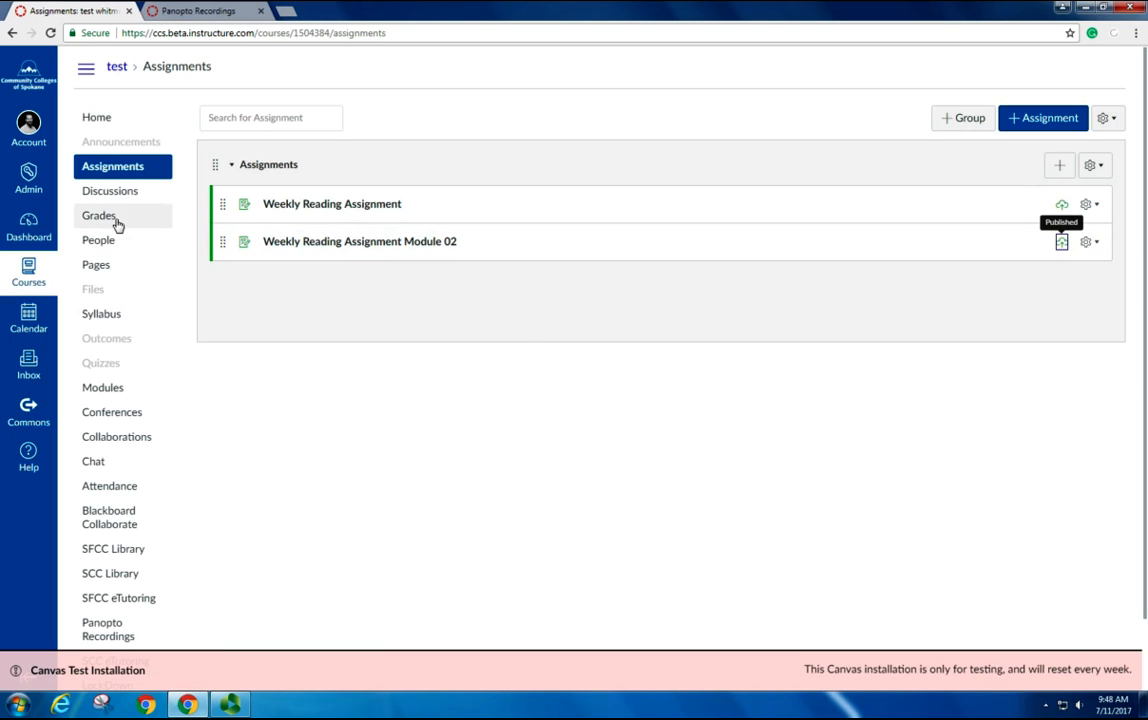
Add Weekly Reading Assignment Module 02 as an item in Module 02 beneath the overview page.
left_click(102, 388)
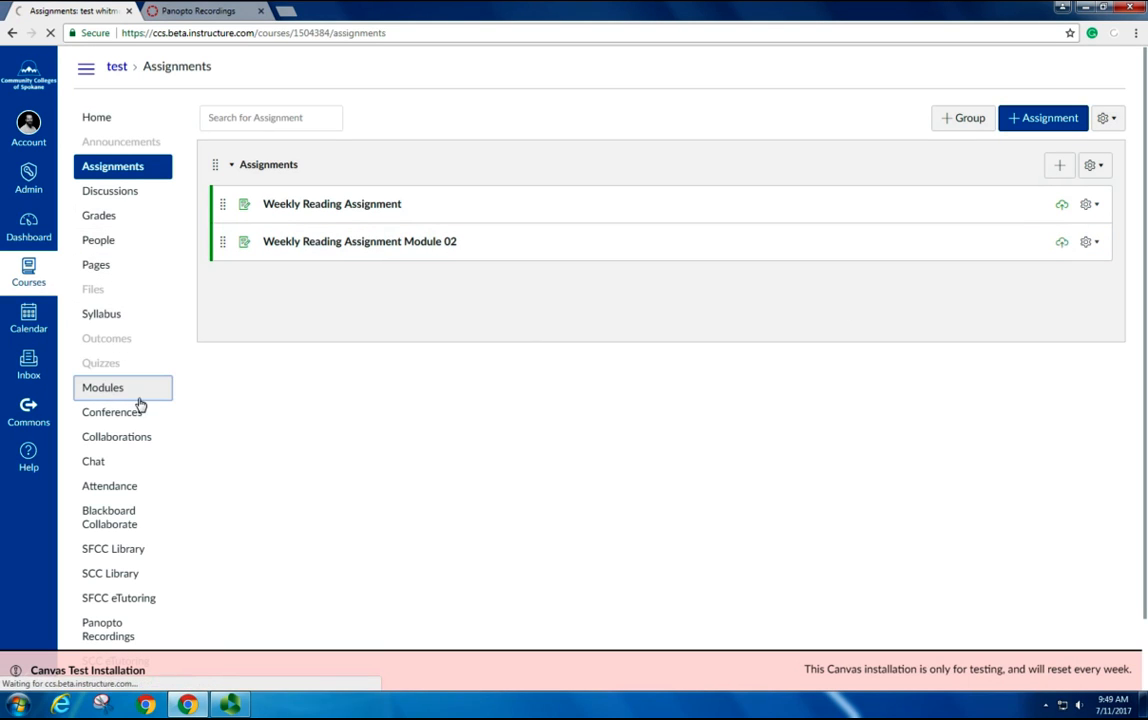
left_click(102, 388)
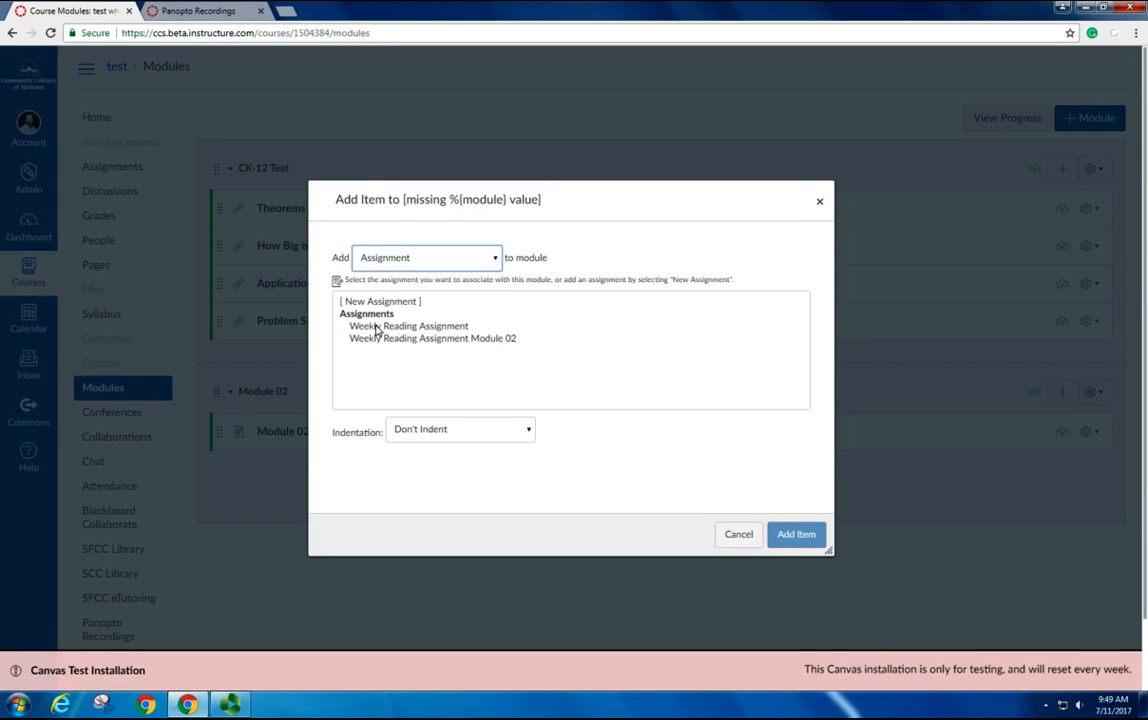
left_click(796, 534)
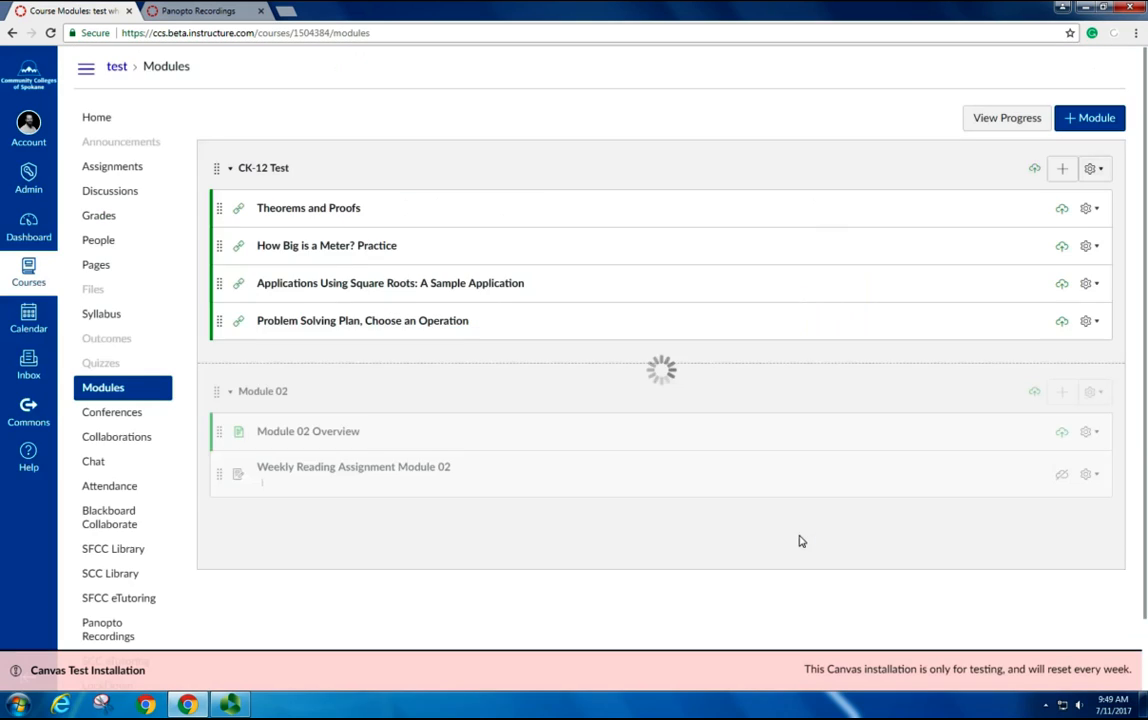